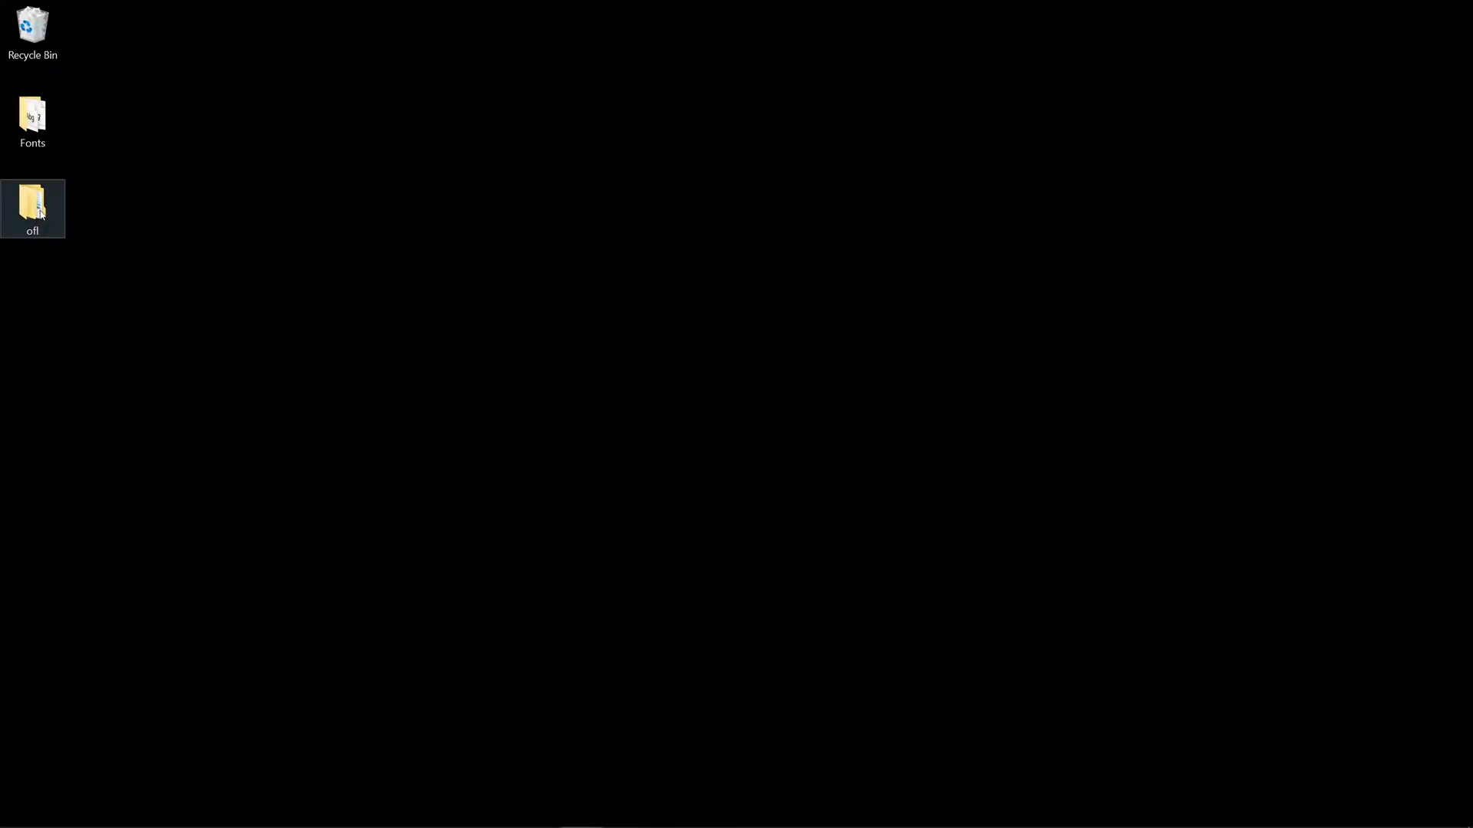
# Open the desktop ofl folder, look inside abeezee, then return to the ofl listing.
pyautogui.doubleClick(33, 201)
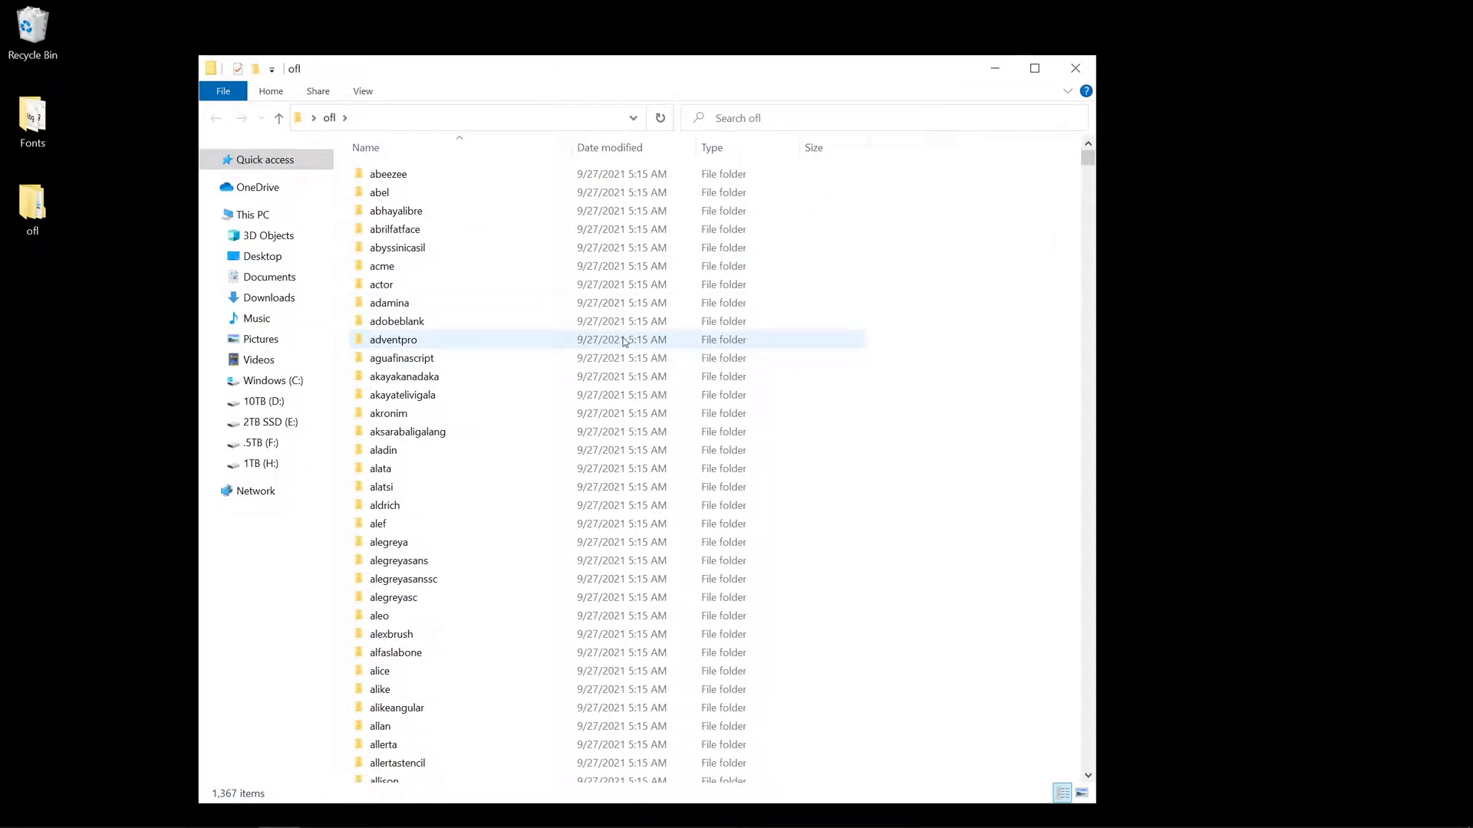
pyautogui.doubleClick(388, 173)
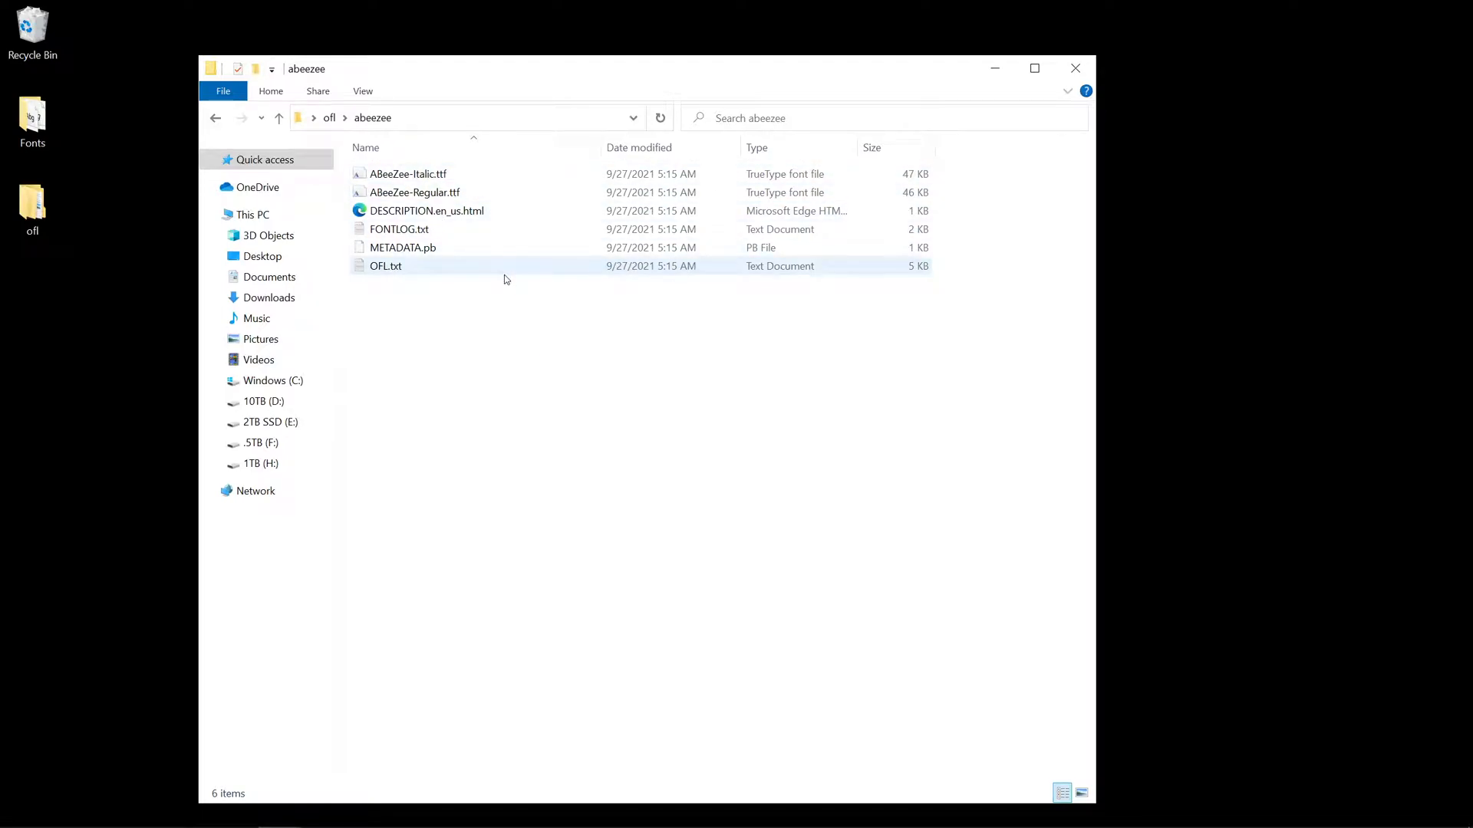
pyautogui.click(279, 117)
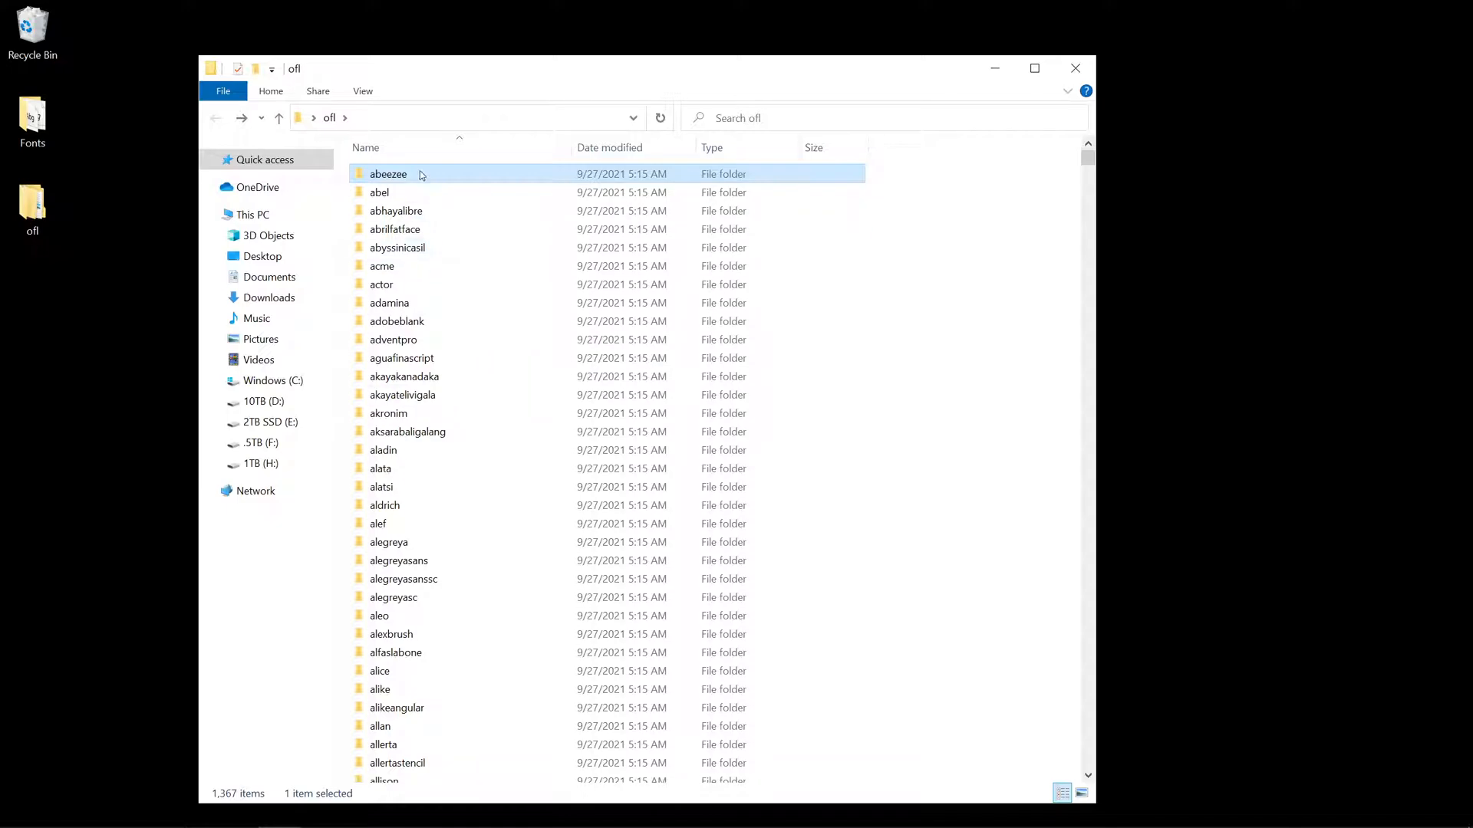
pyautogui.moveTo(396, 211)
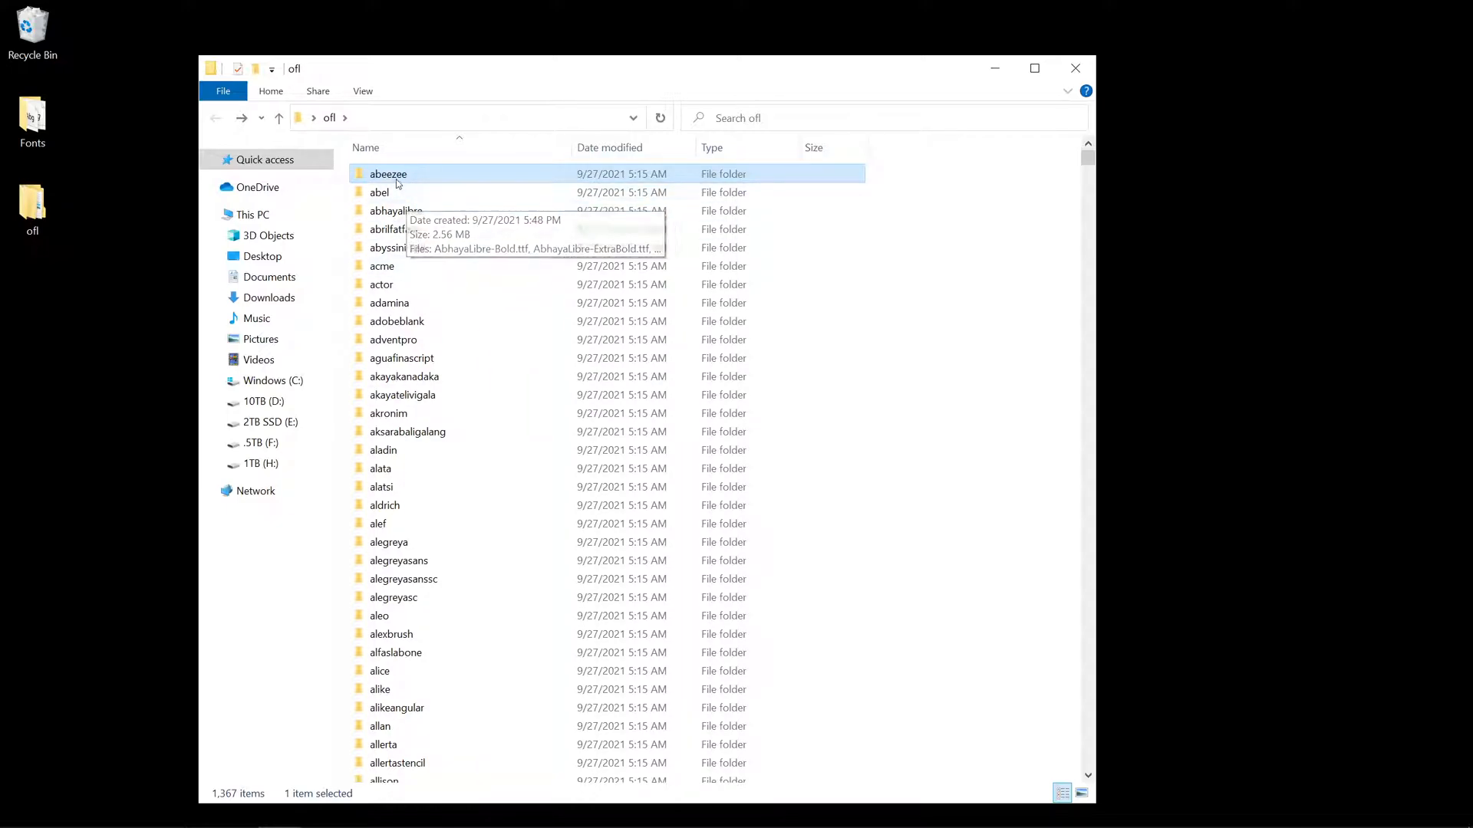
pyautogui.doubleClick(388, 173)
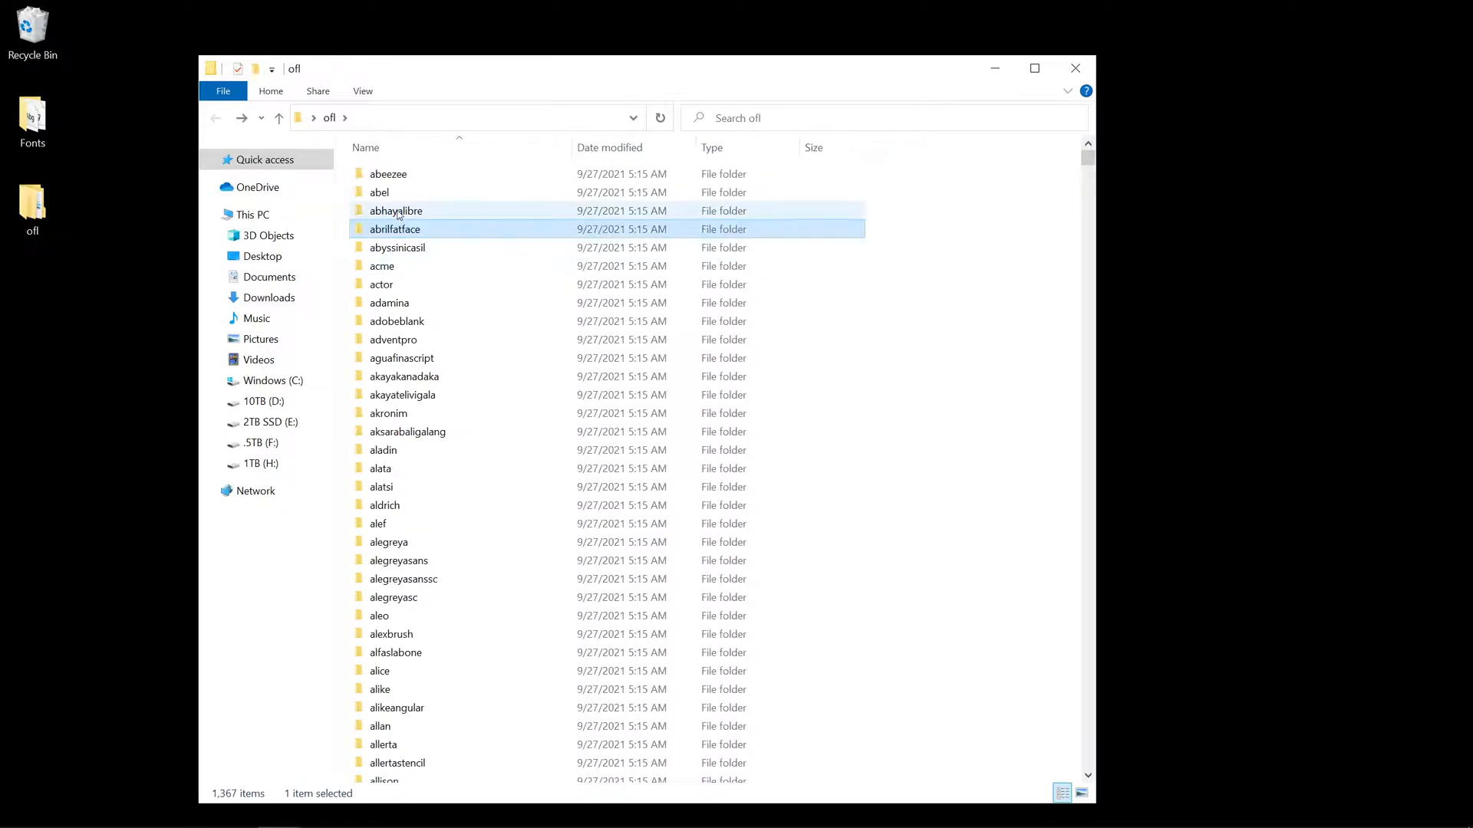
pyautogui.doubleClick(396, 210)
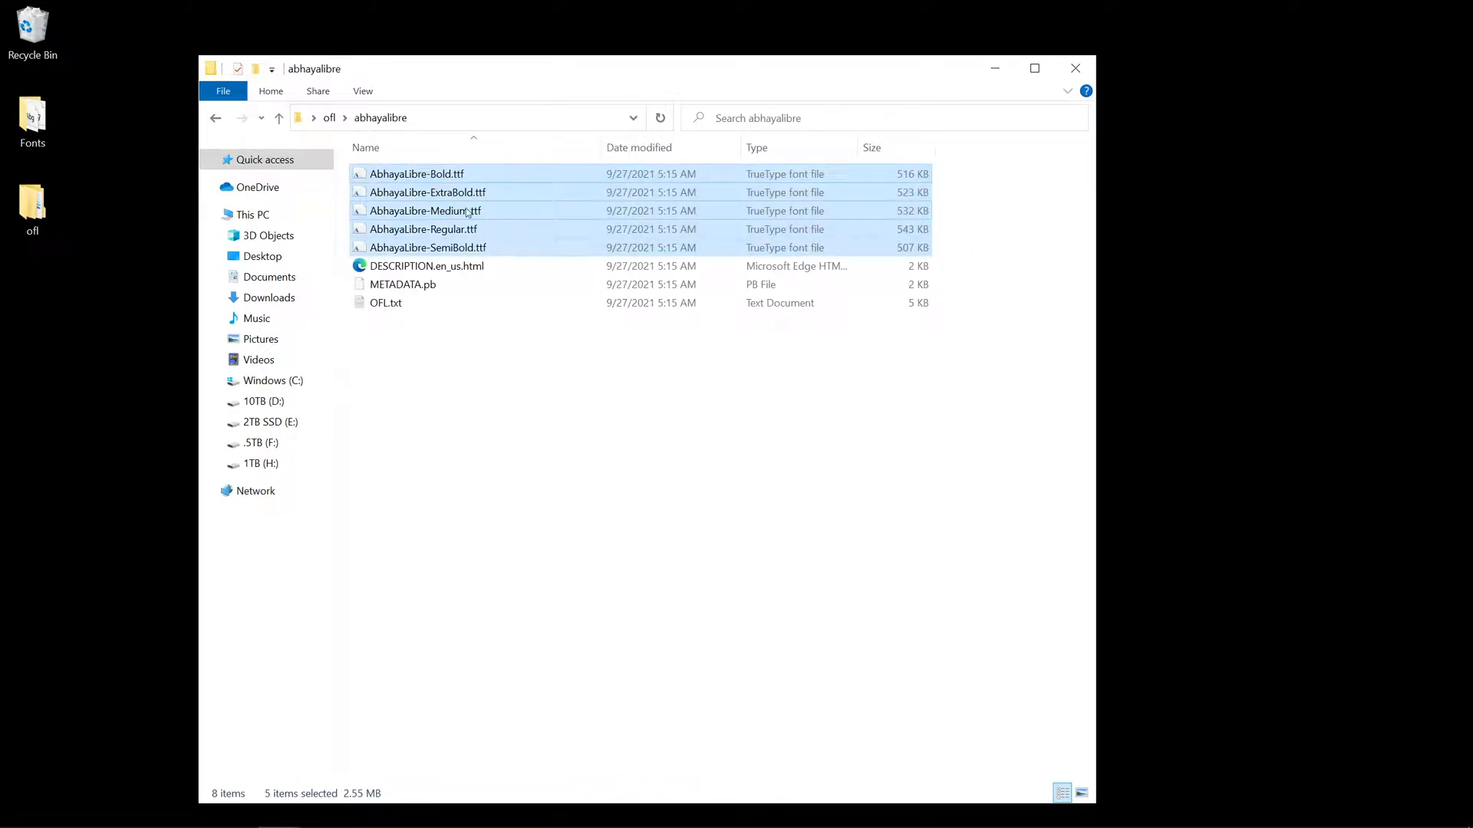
pyautogui.rightClick(425, 210)
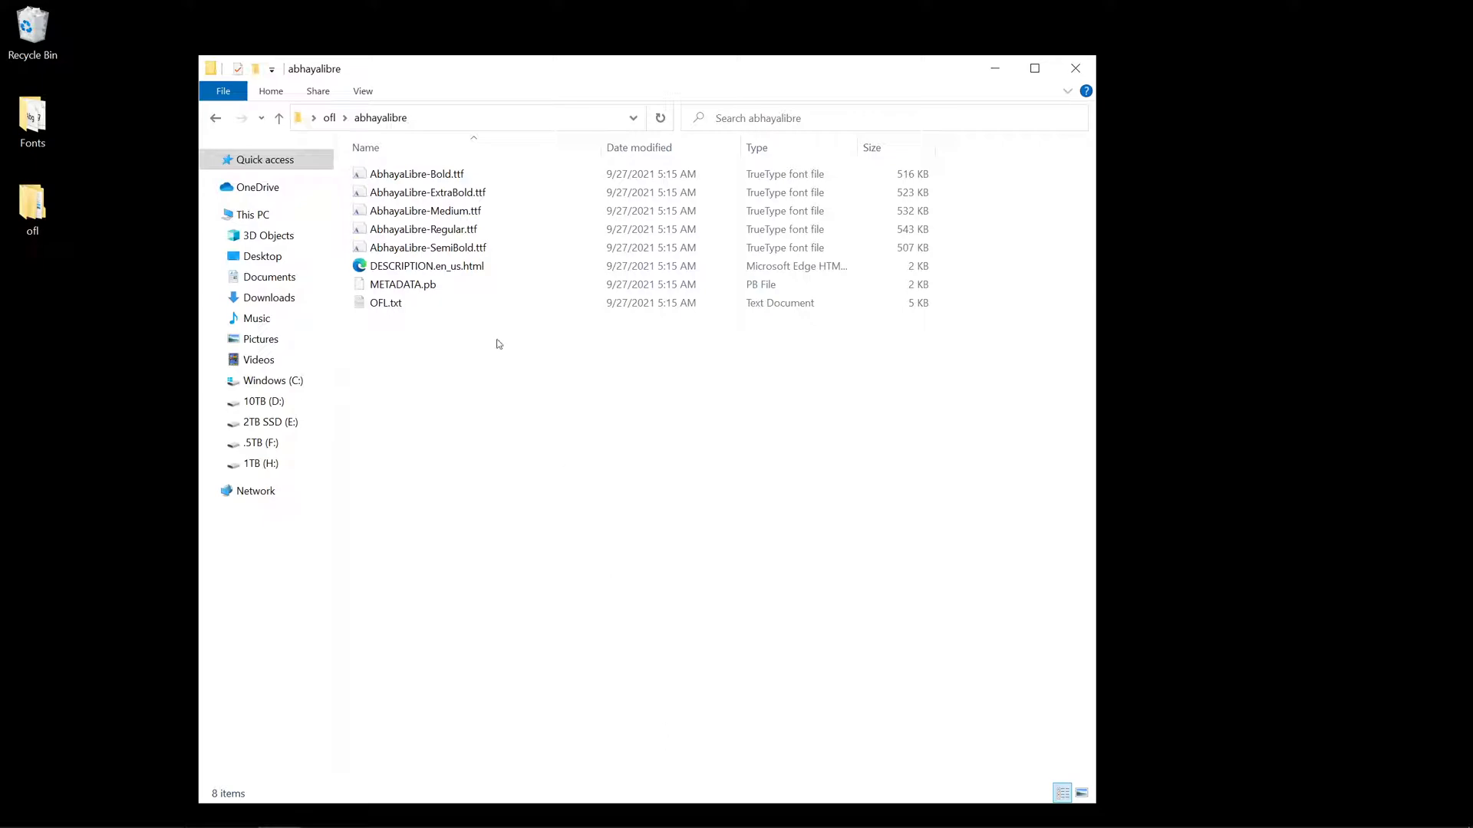
pyautogui.press('ctrl+a')
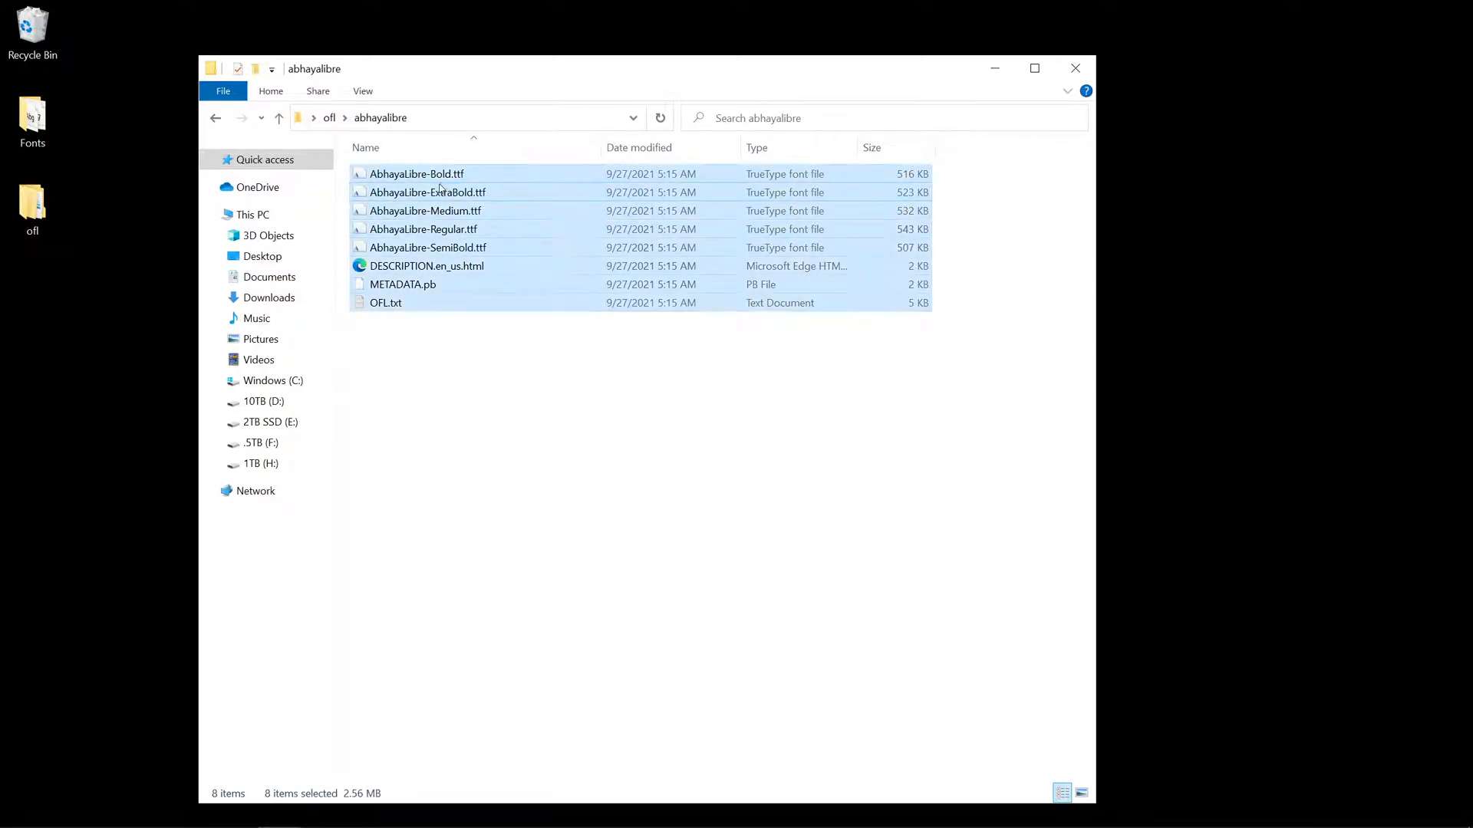
pyautogui.rightClick(438, 192)
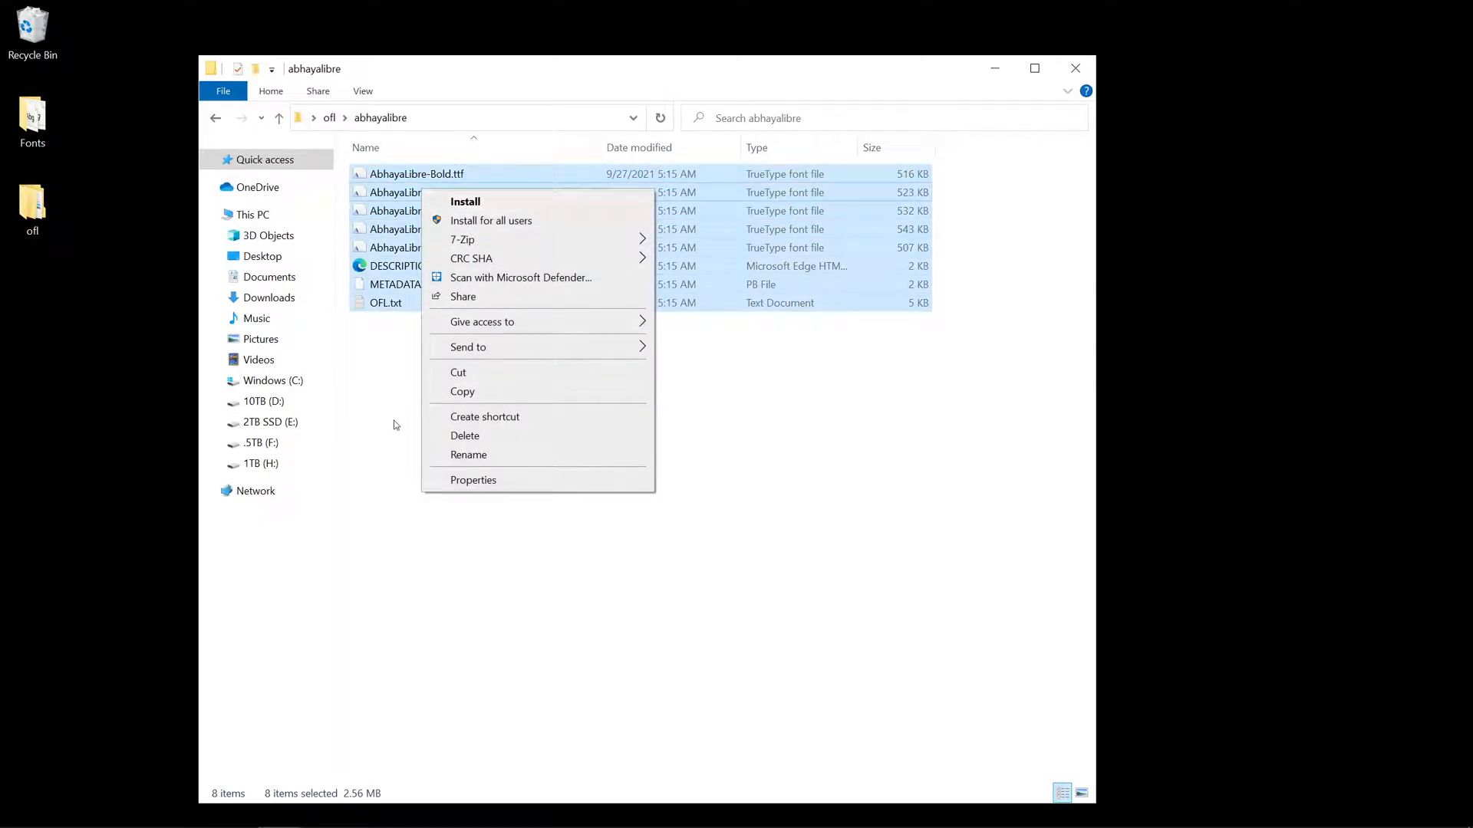
pyautogui.click(279, 118)
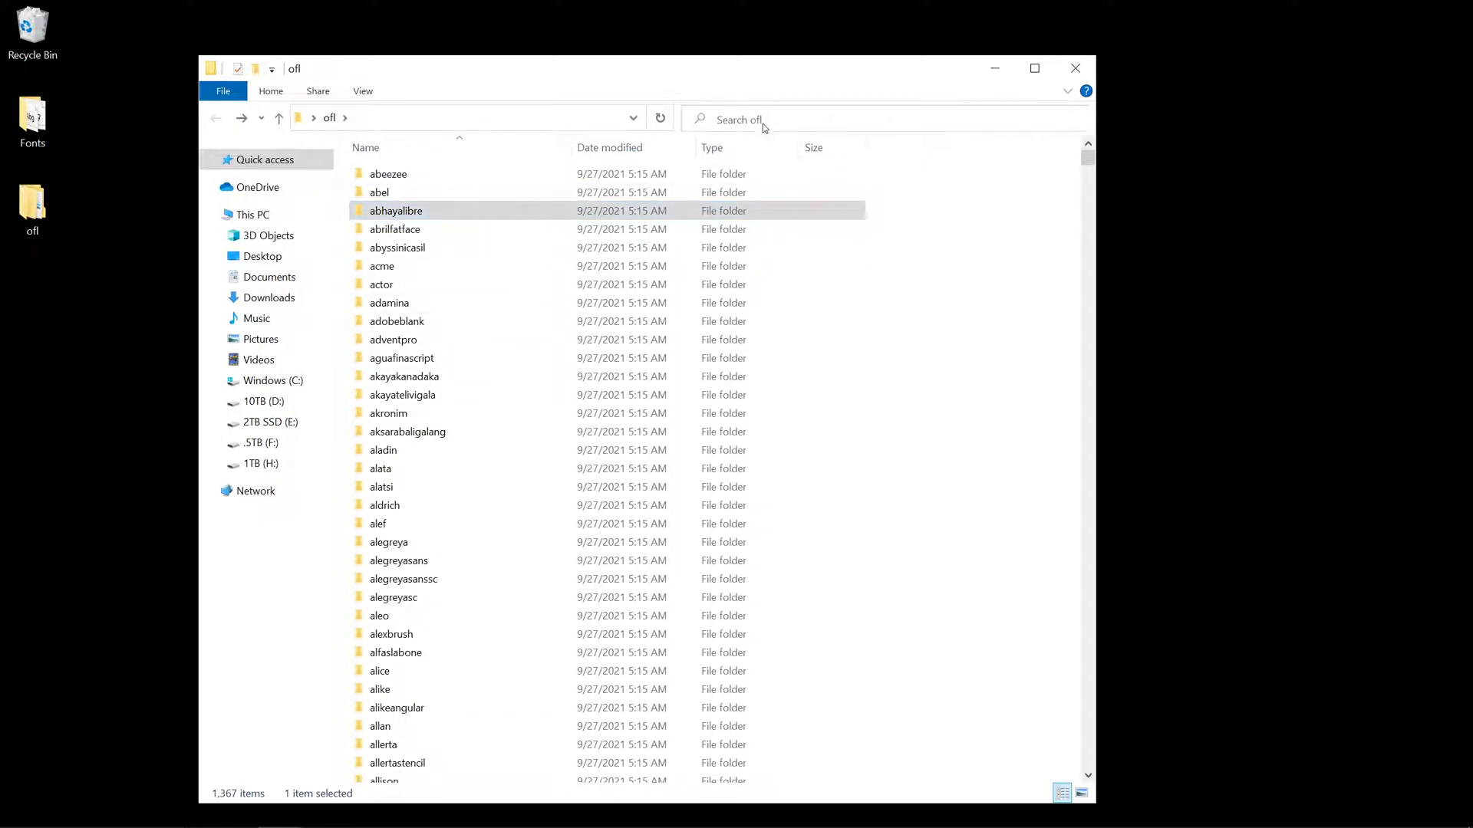
# Search the ofl folder using the * wildcard.
pyautogui.doubleClick(395, 230)
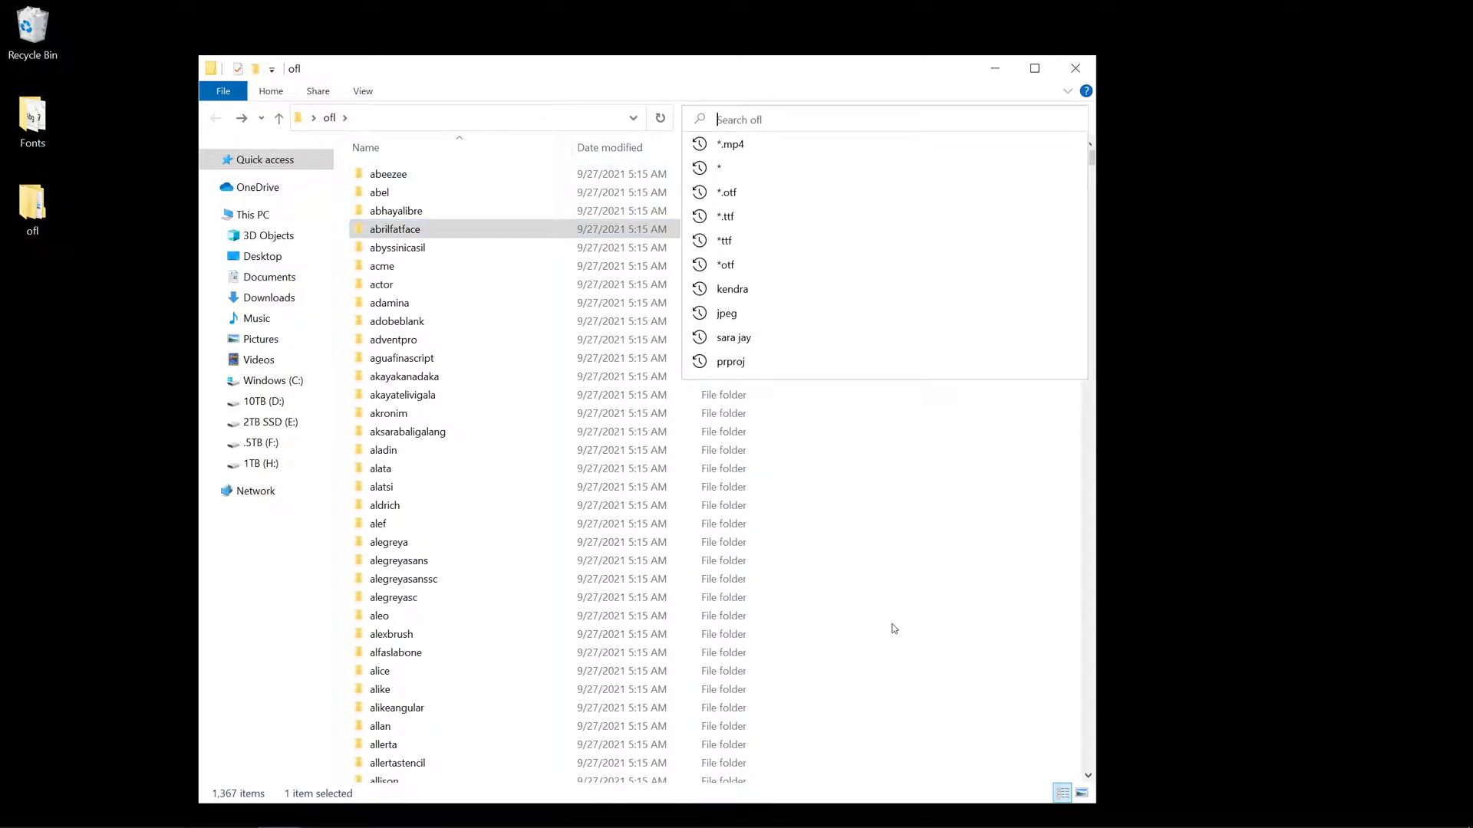
pyautogui.moveTo(779, 415)
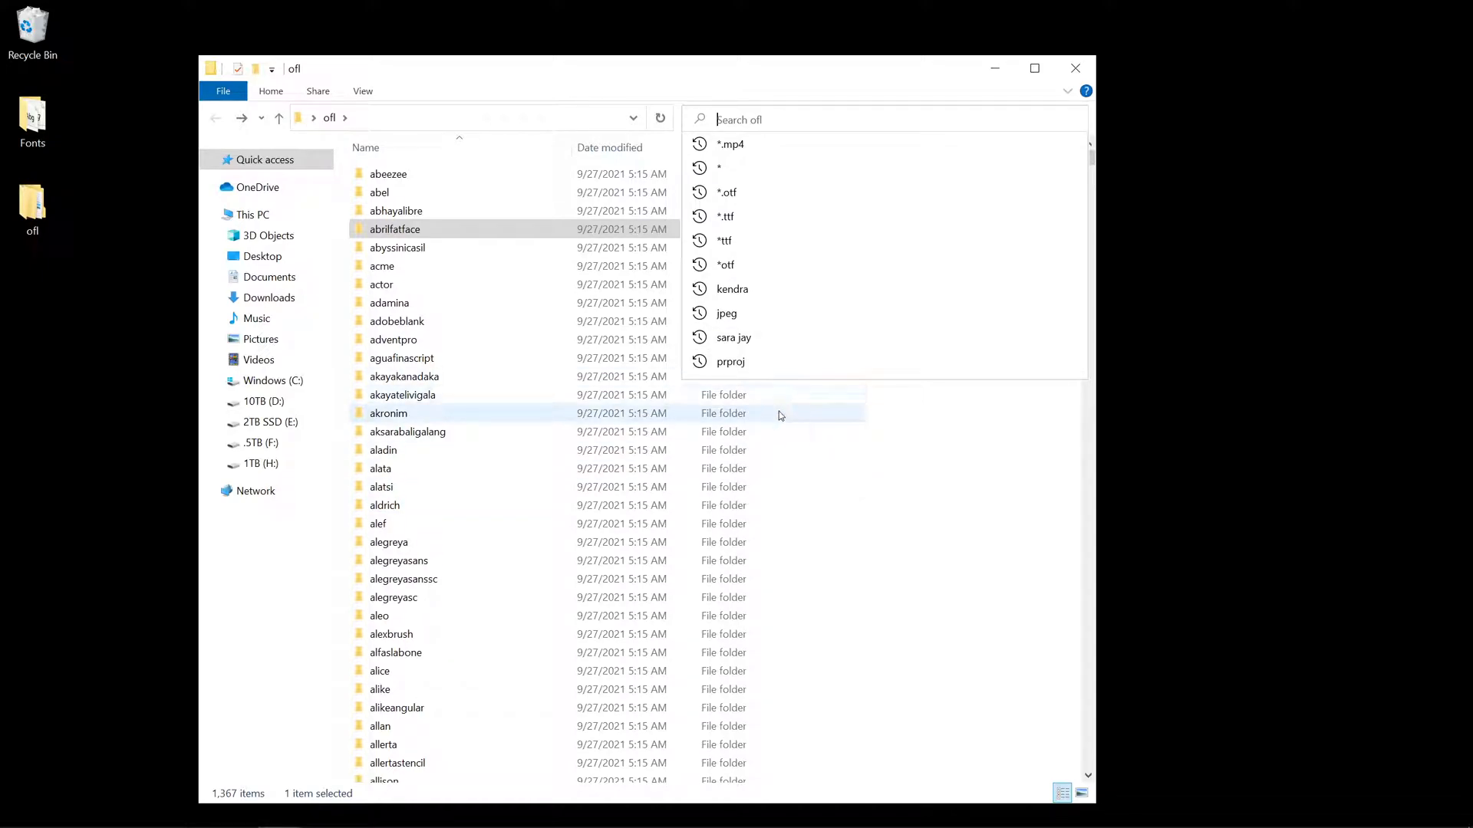
pyautogui.write('*')
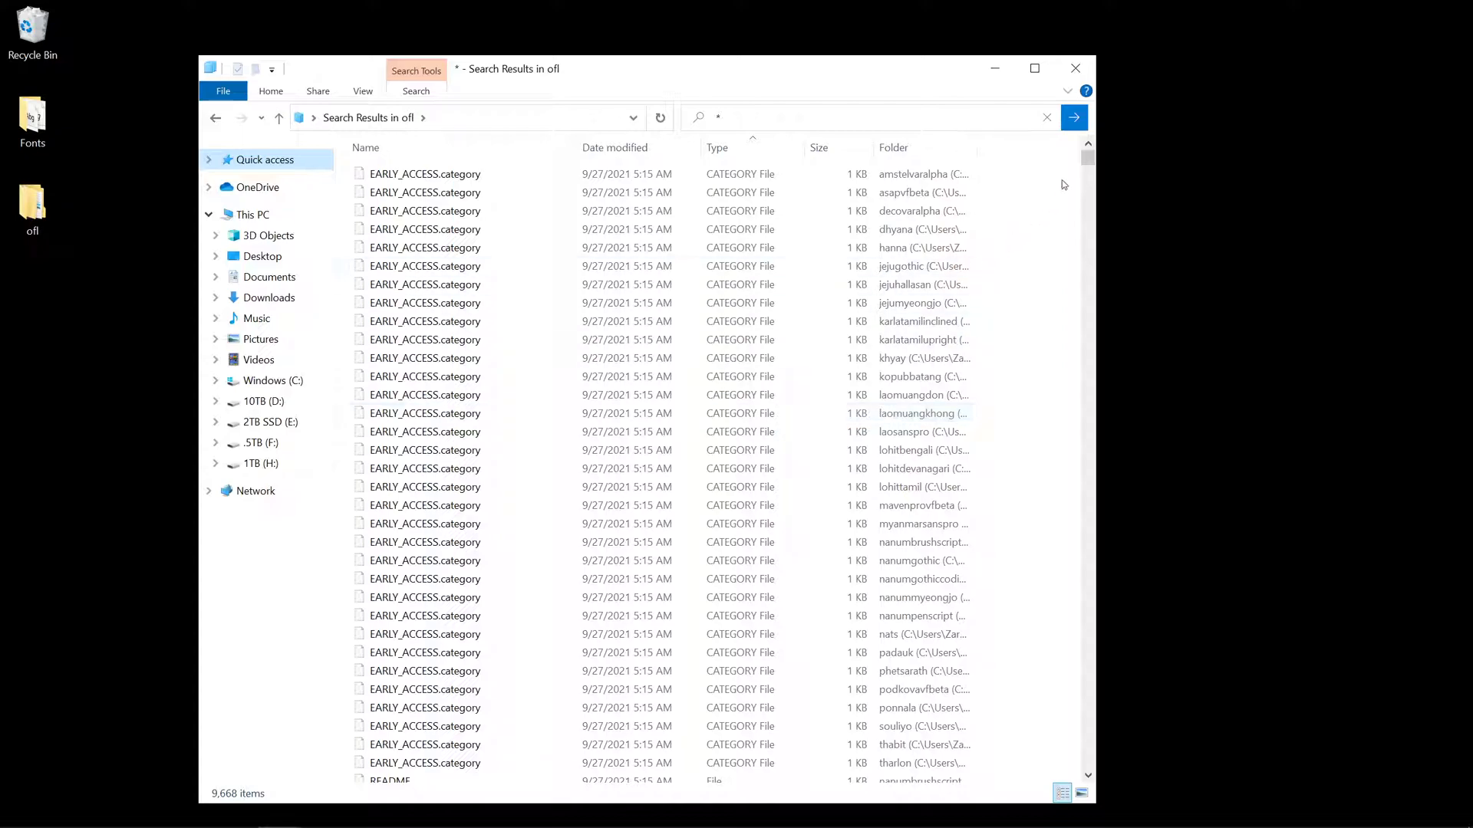
pyautogui.moveTo(981, 245)
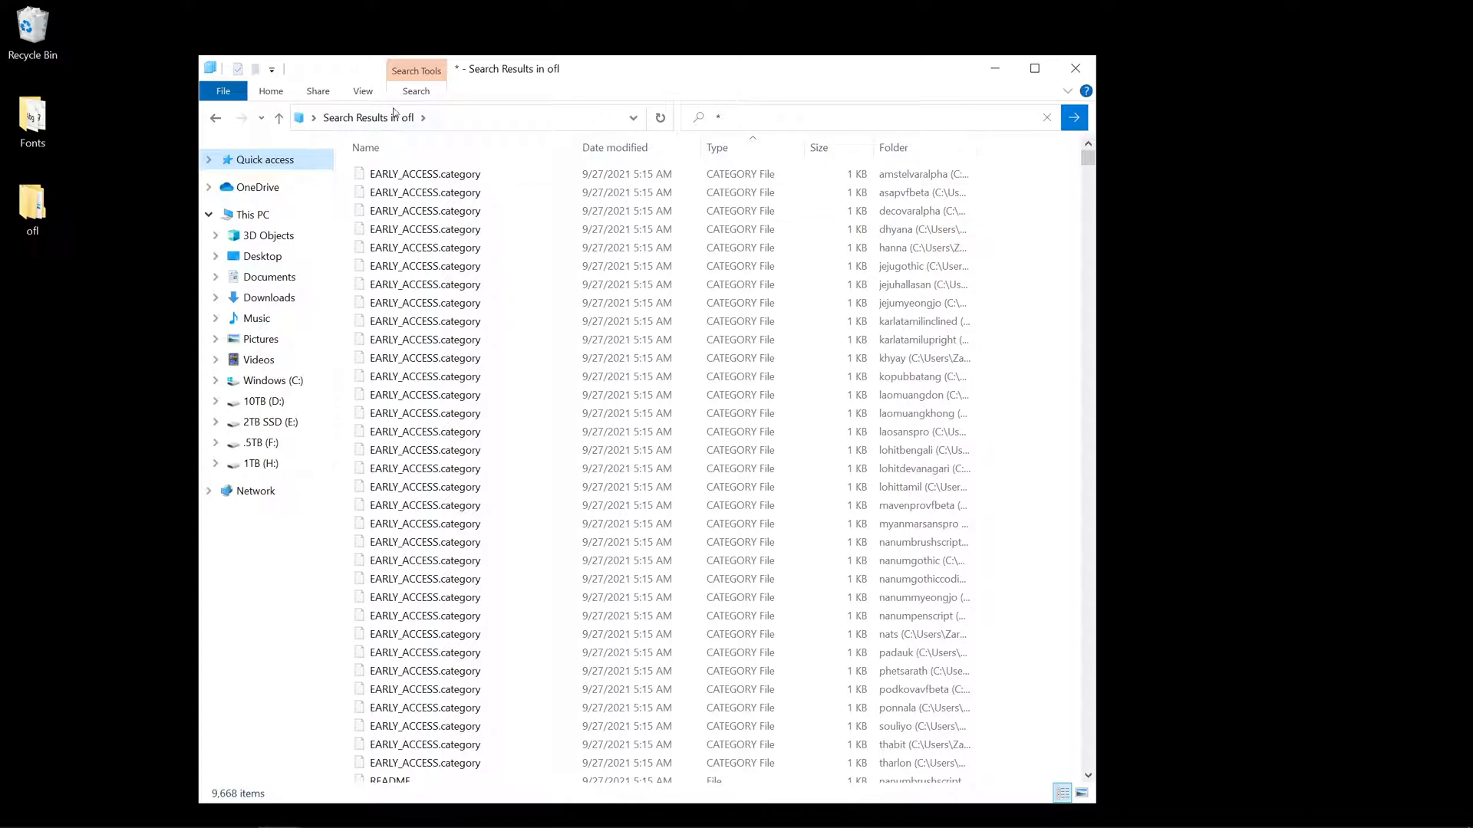
# Scroll through the 9,668 wildcard search results from all ofl subfolders.
pyautogui.click(362, 91)
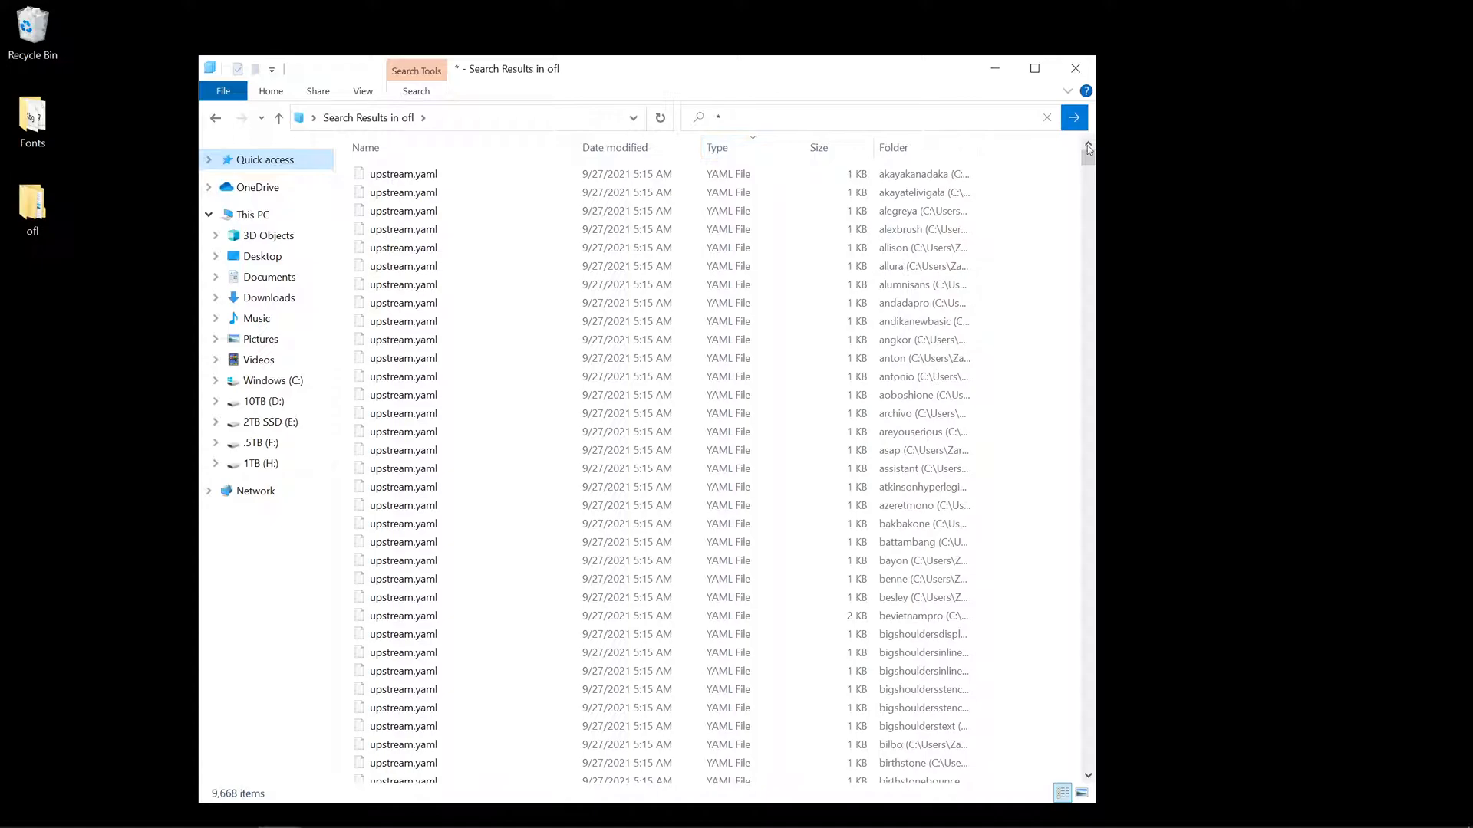
pyautogui.moveTo(1088, 154); pyautogui.dragTo(1088, 188)
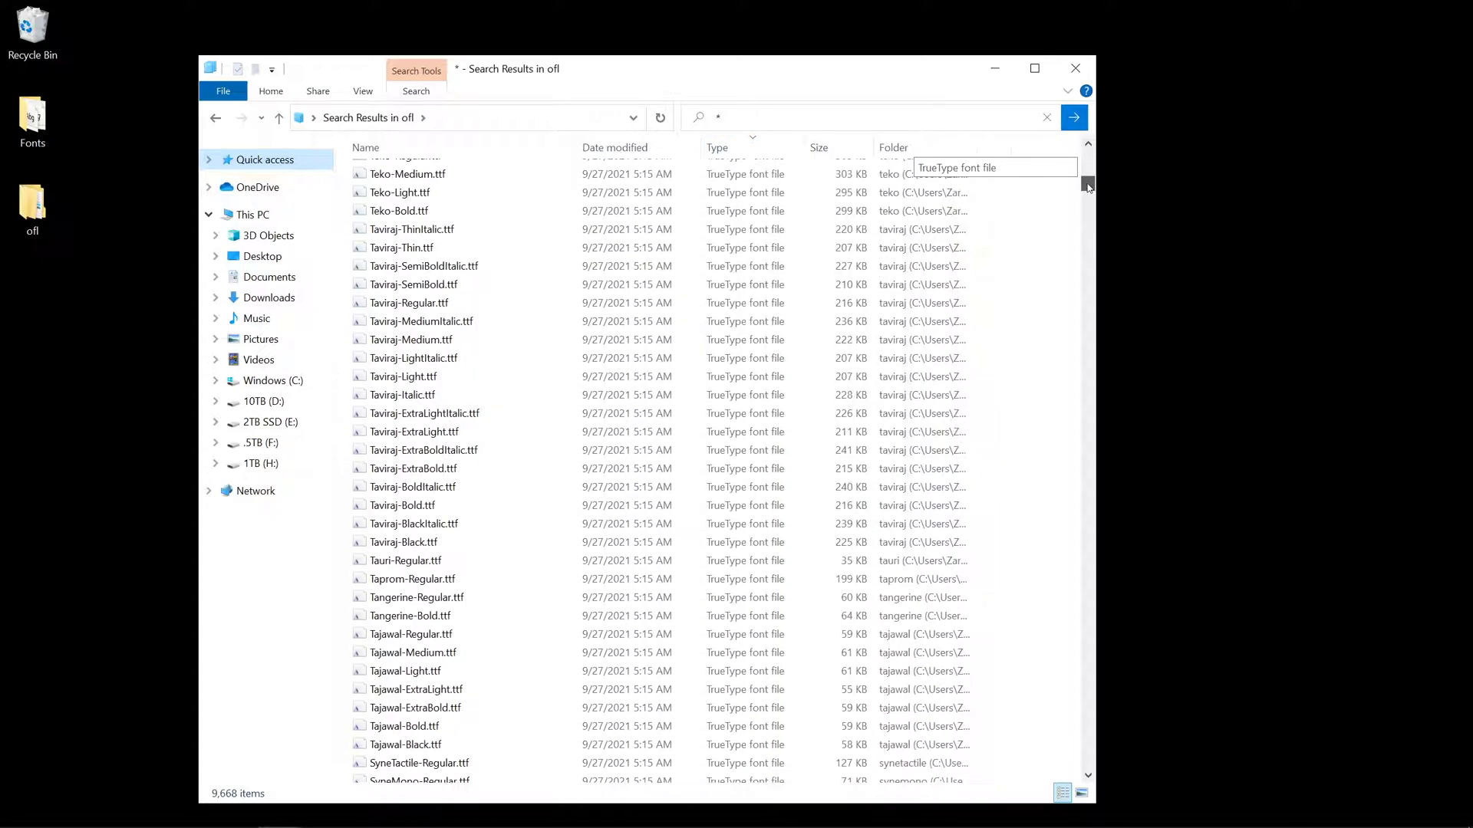
pyautogui.moveTo(1087, 185); pyautogui.dragTo(1087, 727)
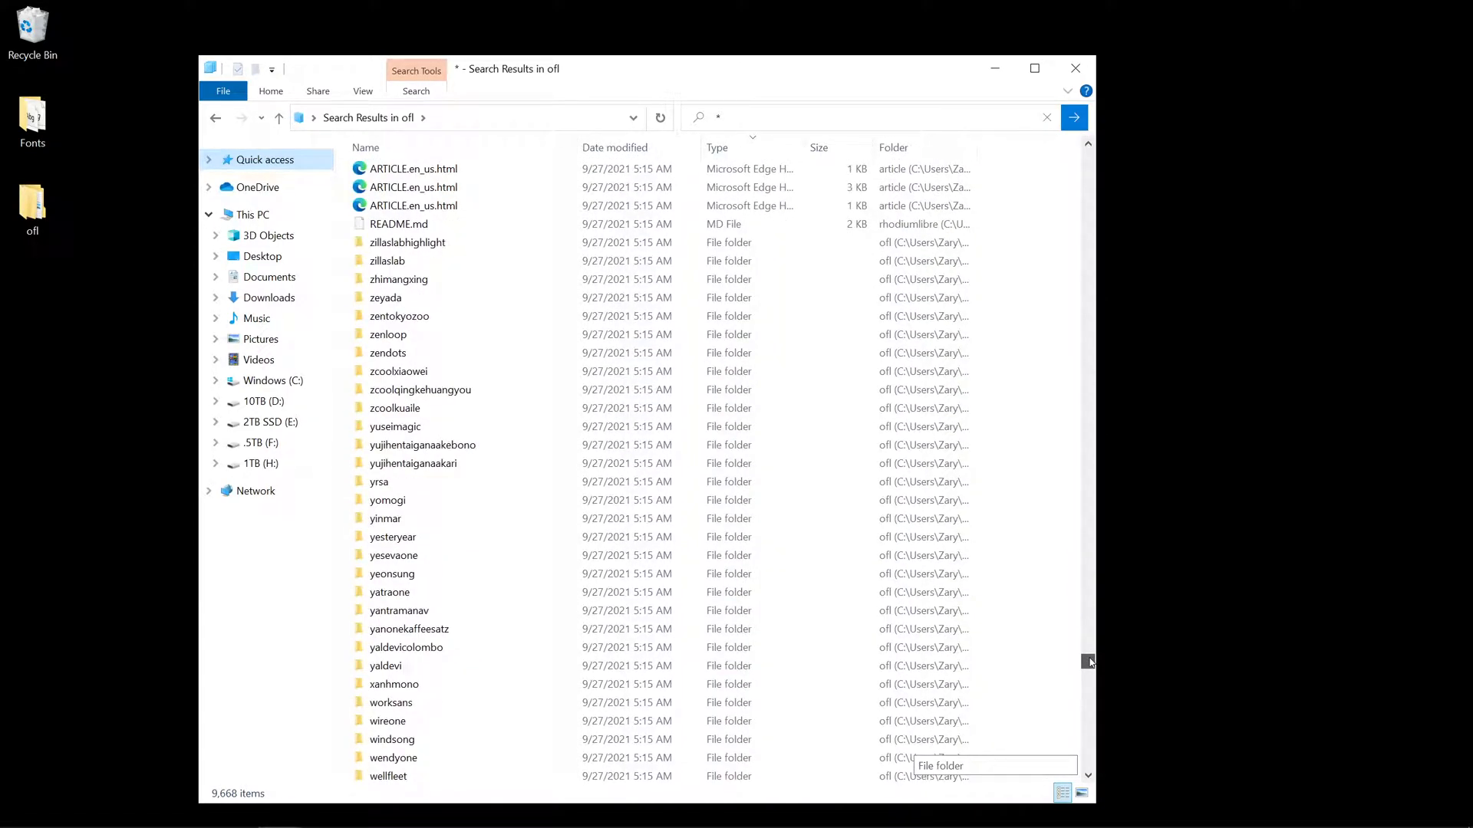
pyautogui.click(414, 206)
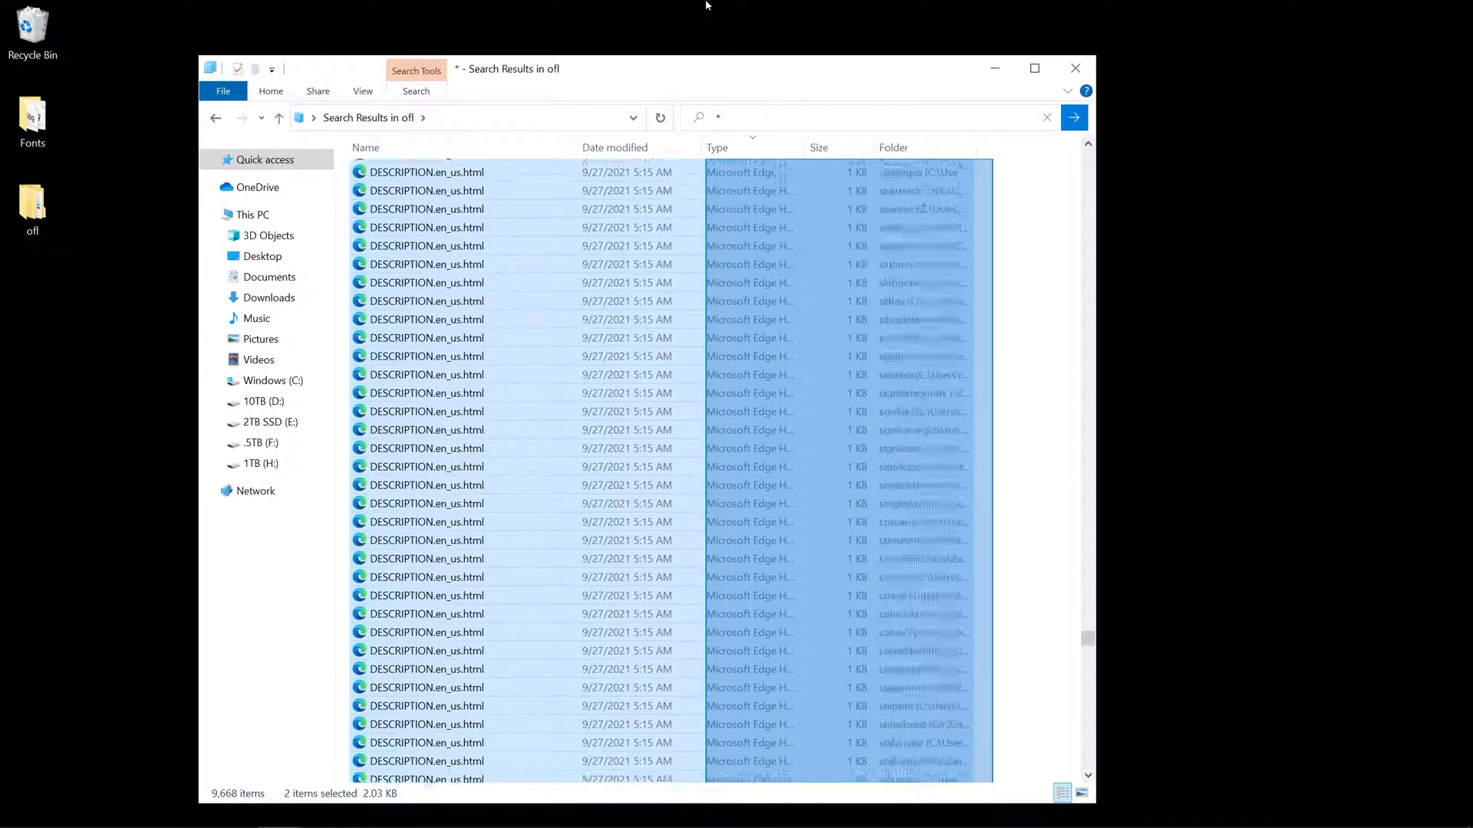
pyautogui.scroll(-3)
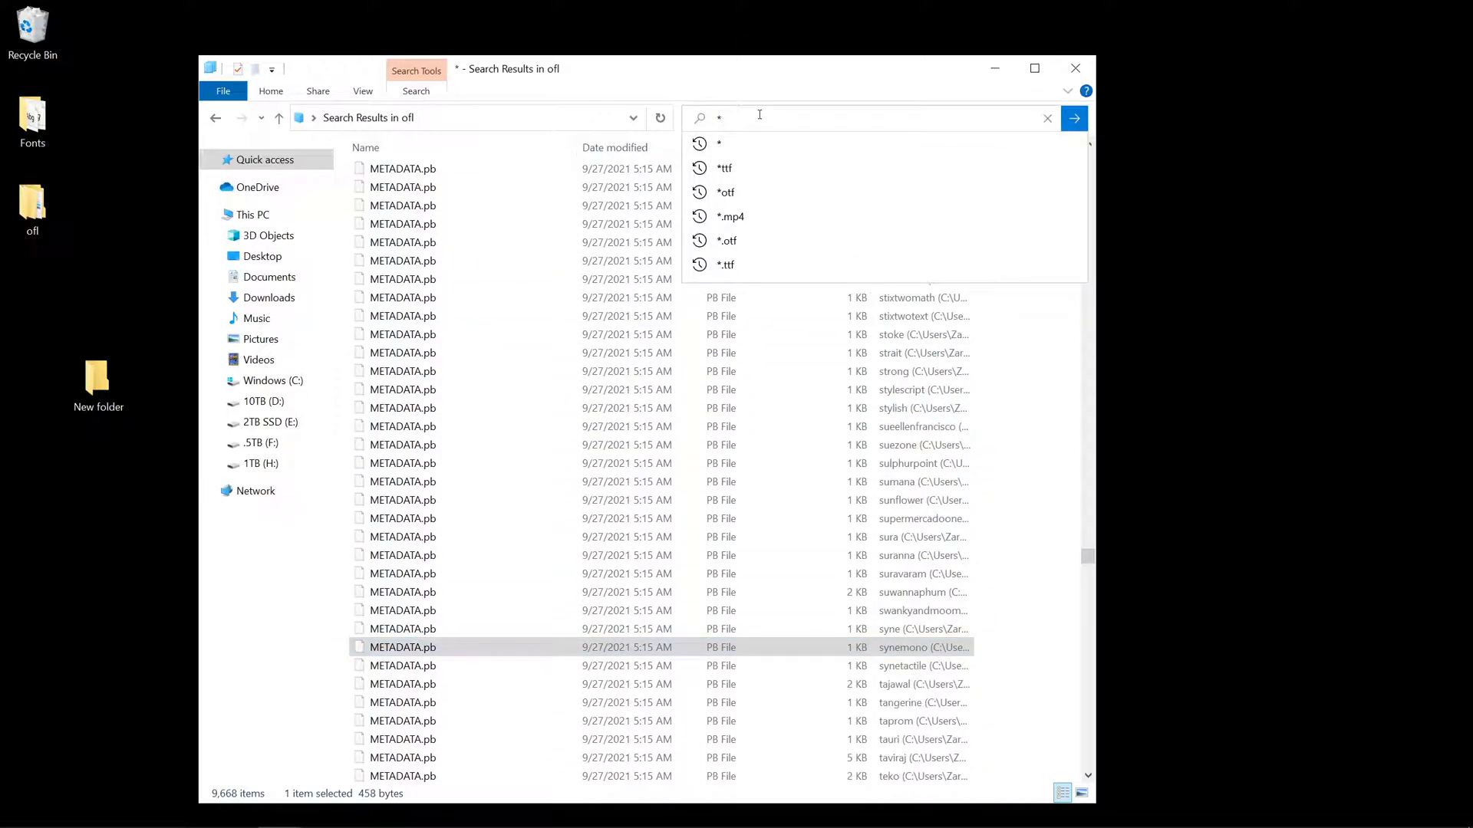
# Narrow the search to *.ttf and select all 3,199 TrueType font results.
pyautogui.write('.')
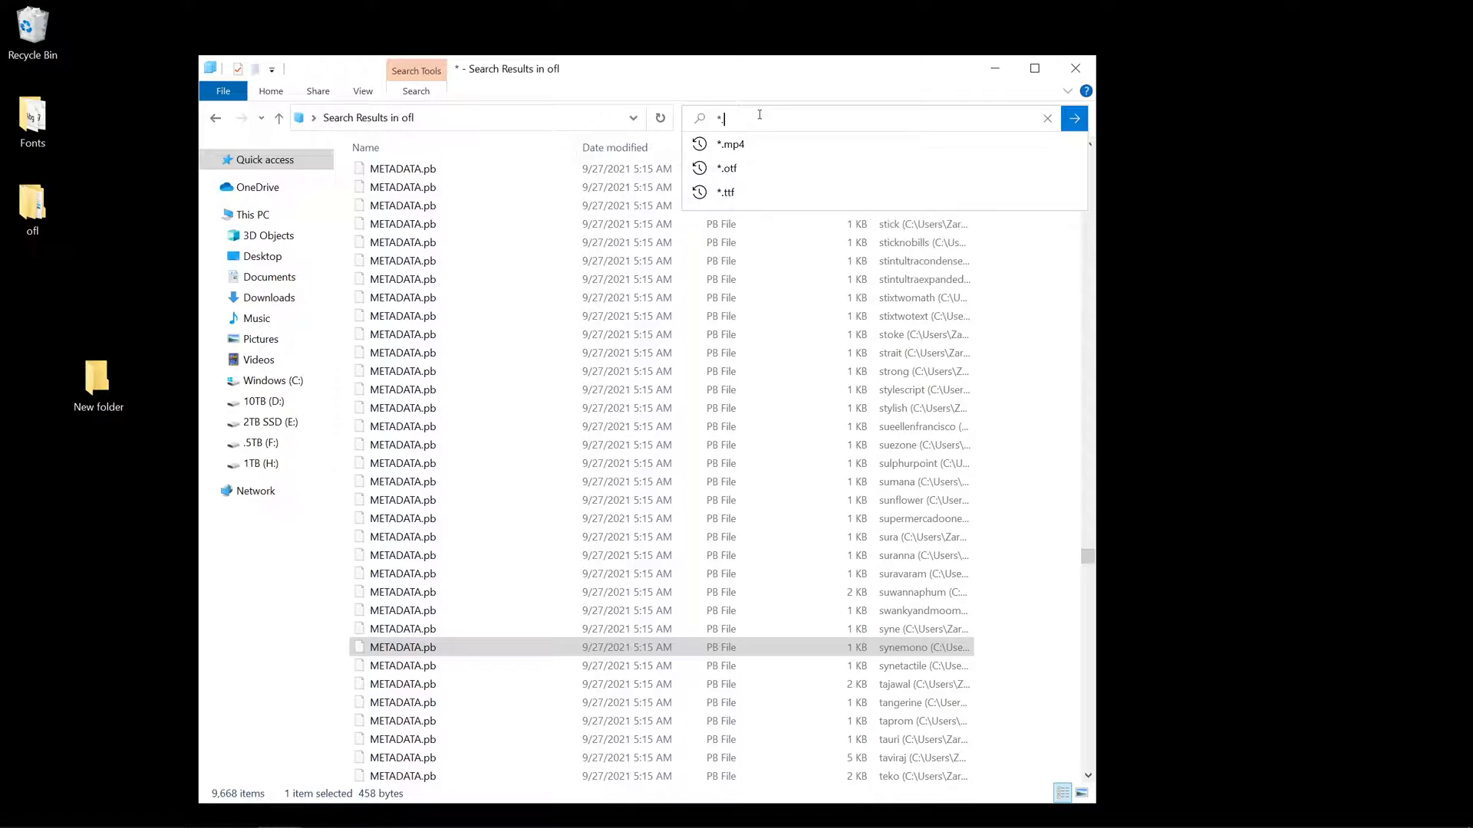
pyautogui.click(726, 191)
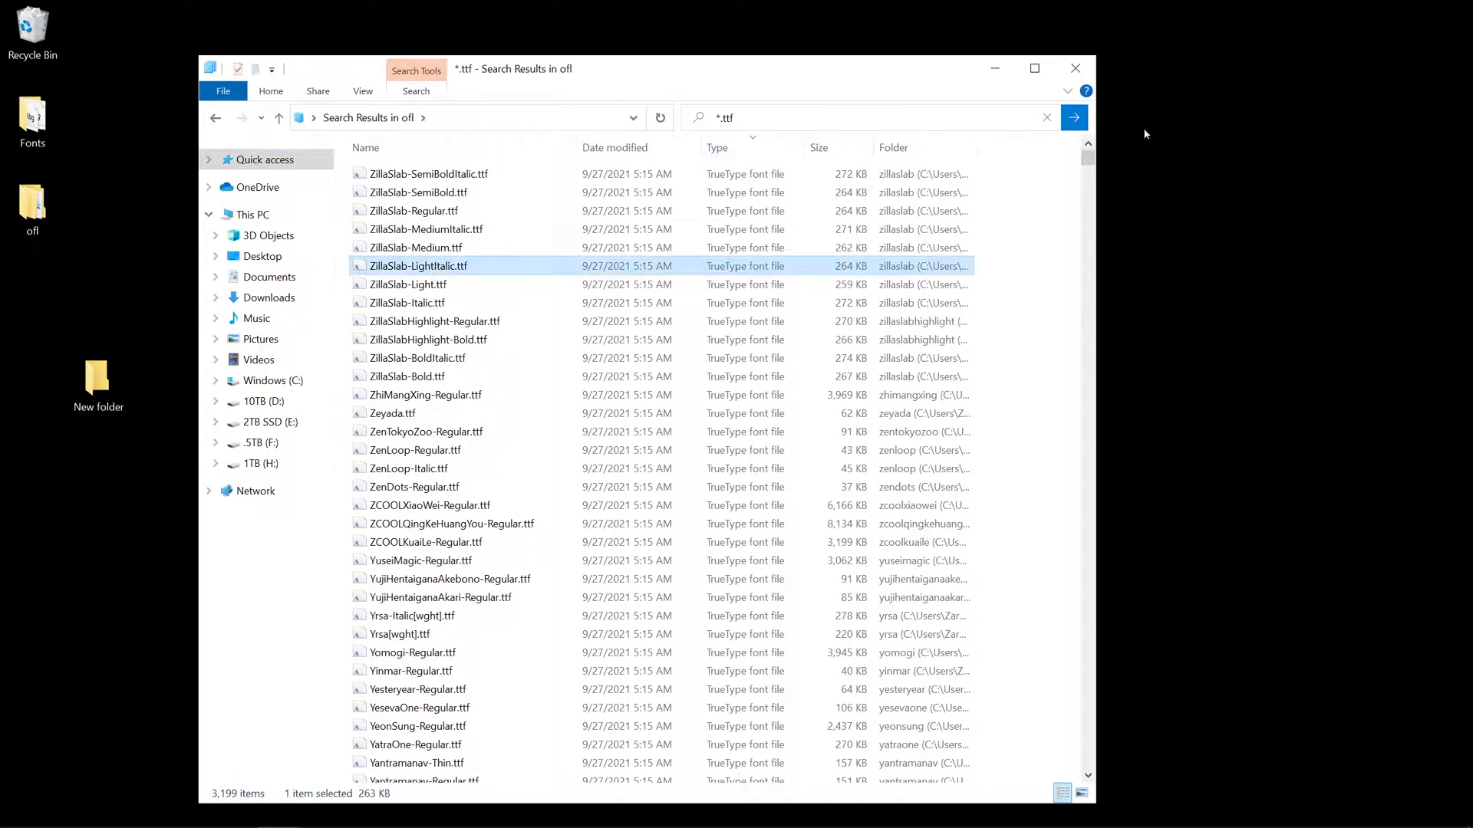
pyautogui.press('ctrl+a')
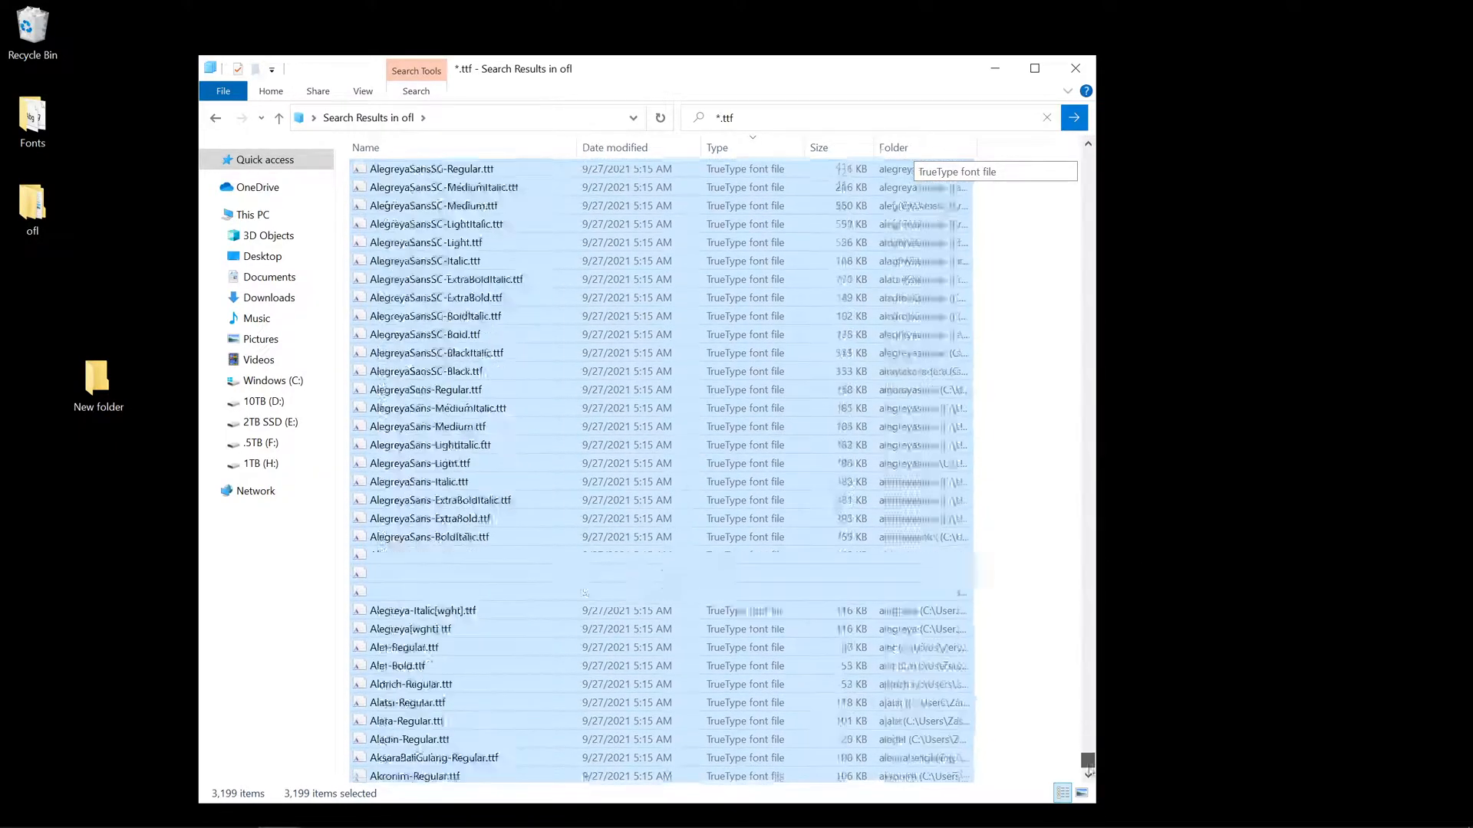
pyautogui.scroll(-3)
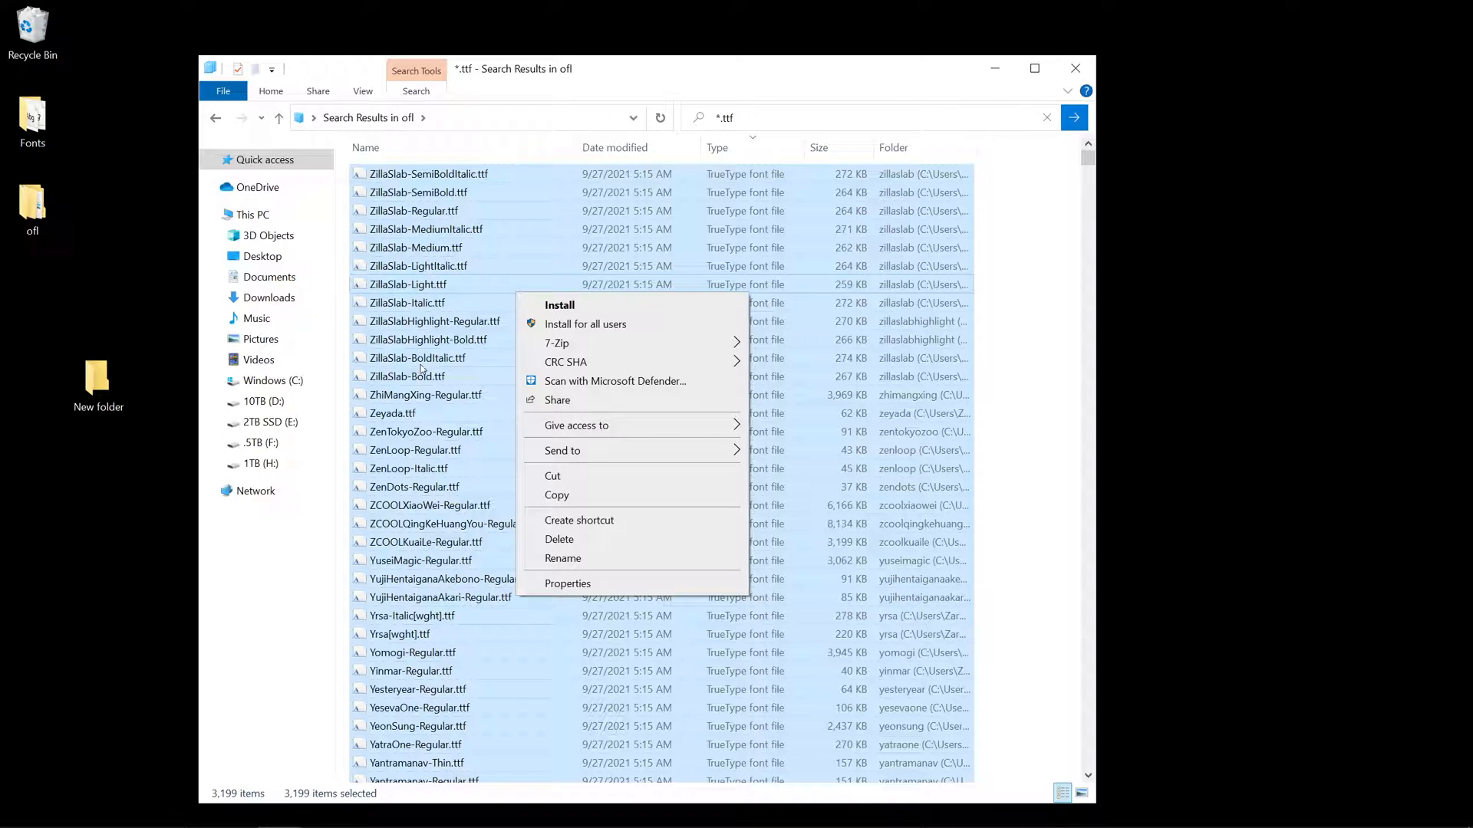
pyautogui.moveTo(525, 401)
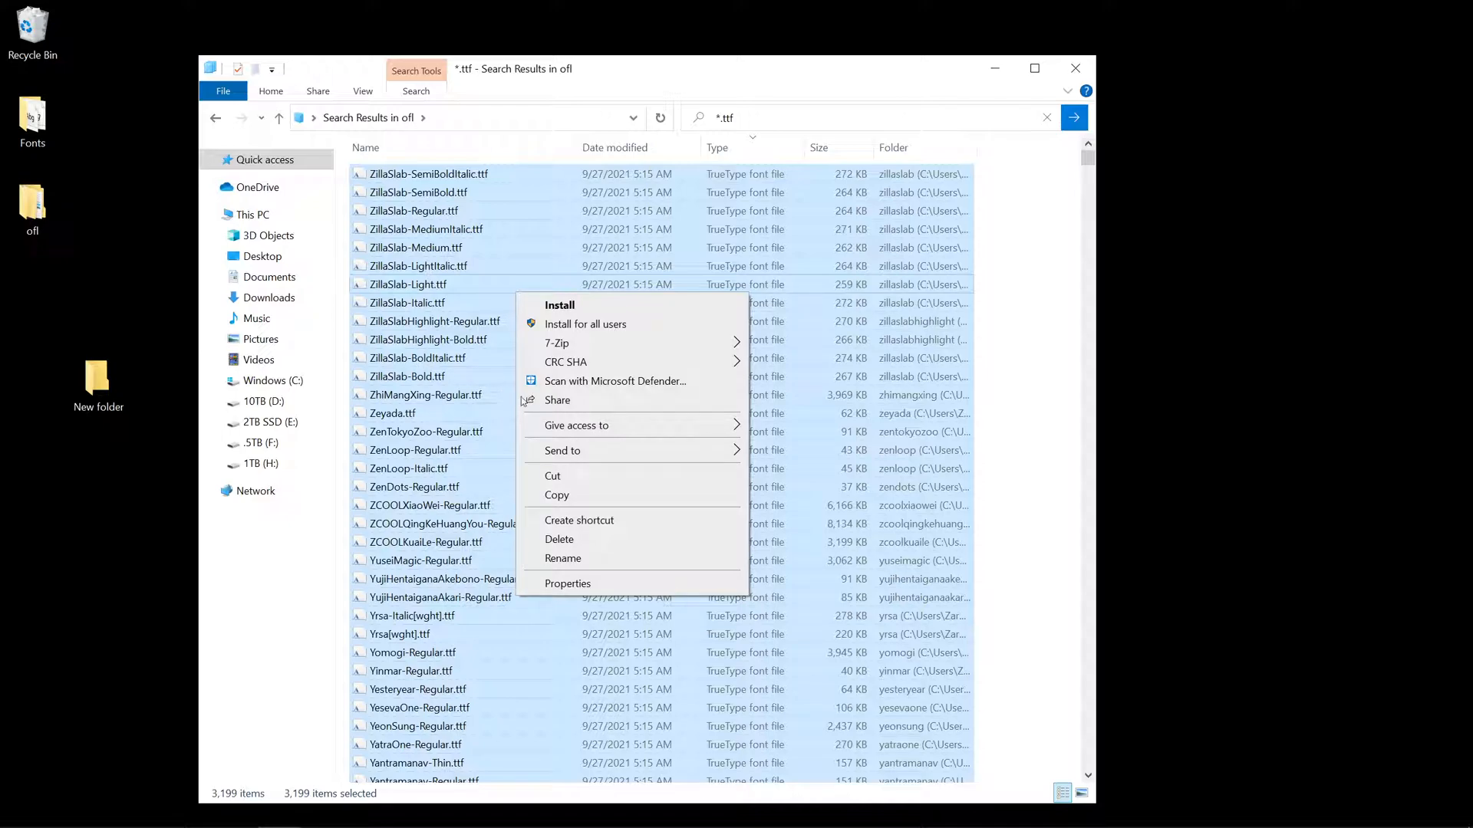
pyautogui.click(1037, 368)
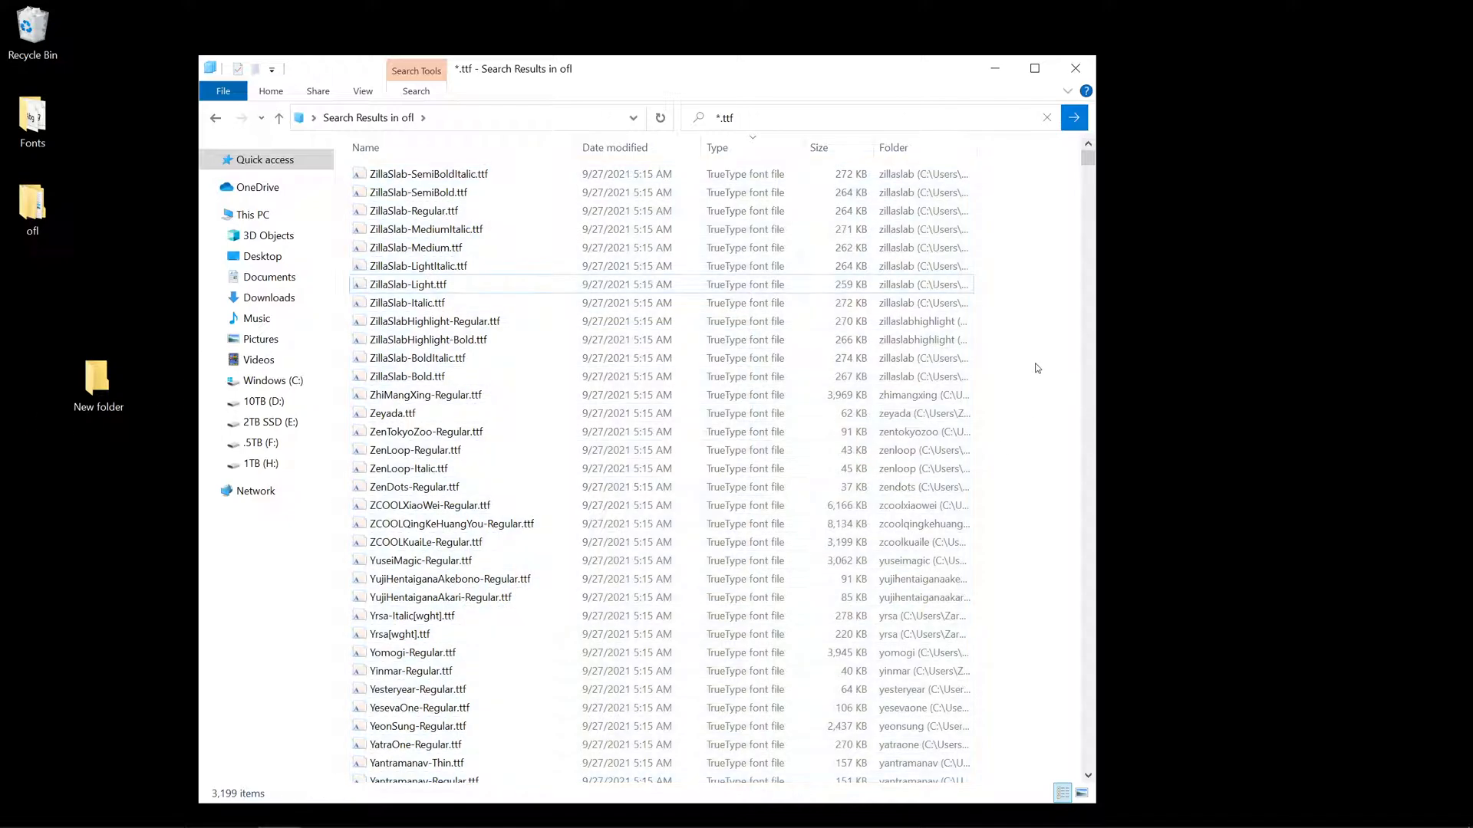
pyautogui.click(414, 210)
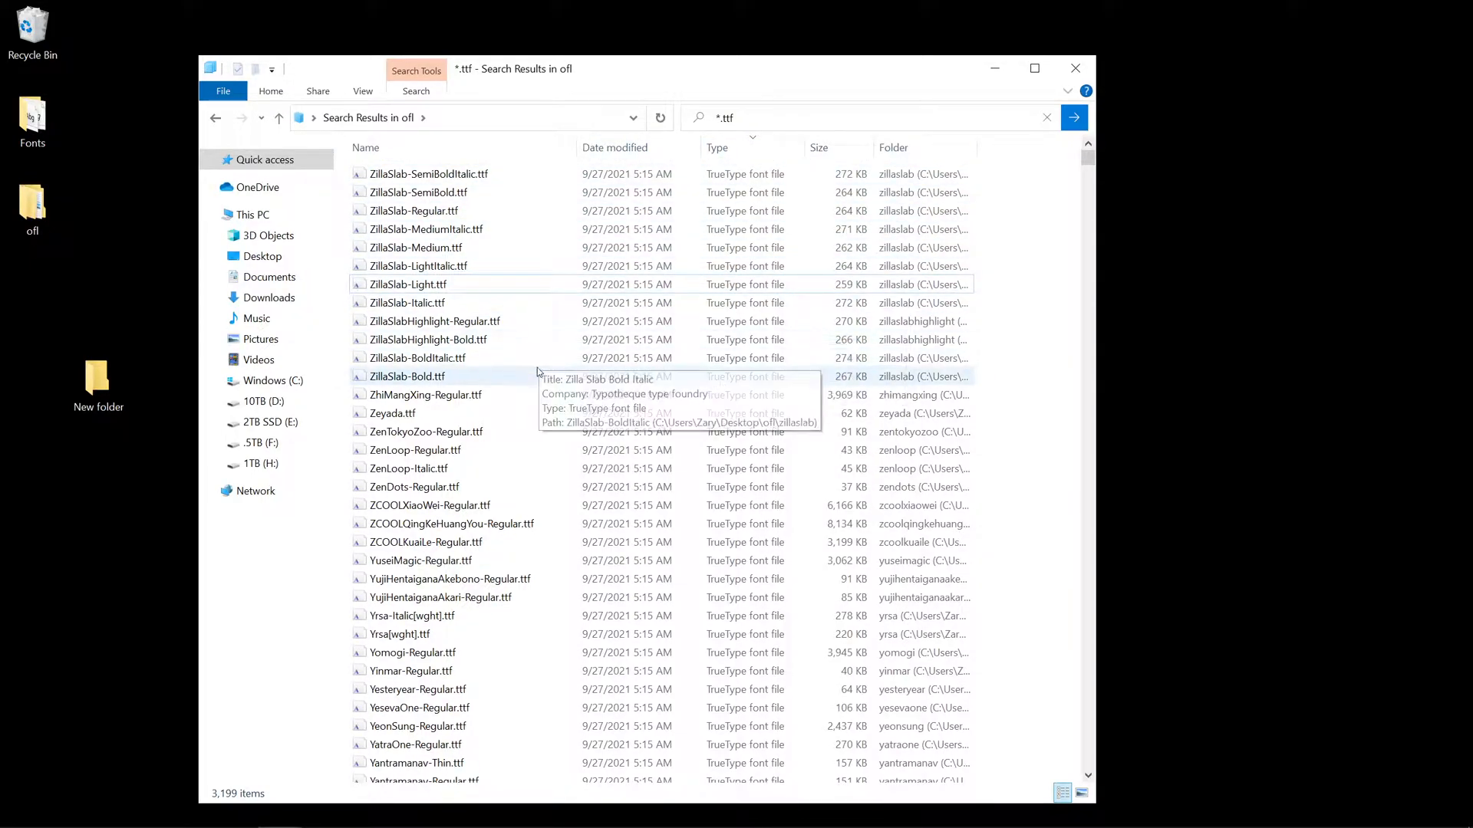
pyautogui.moveTo(540, 372)
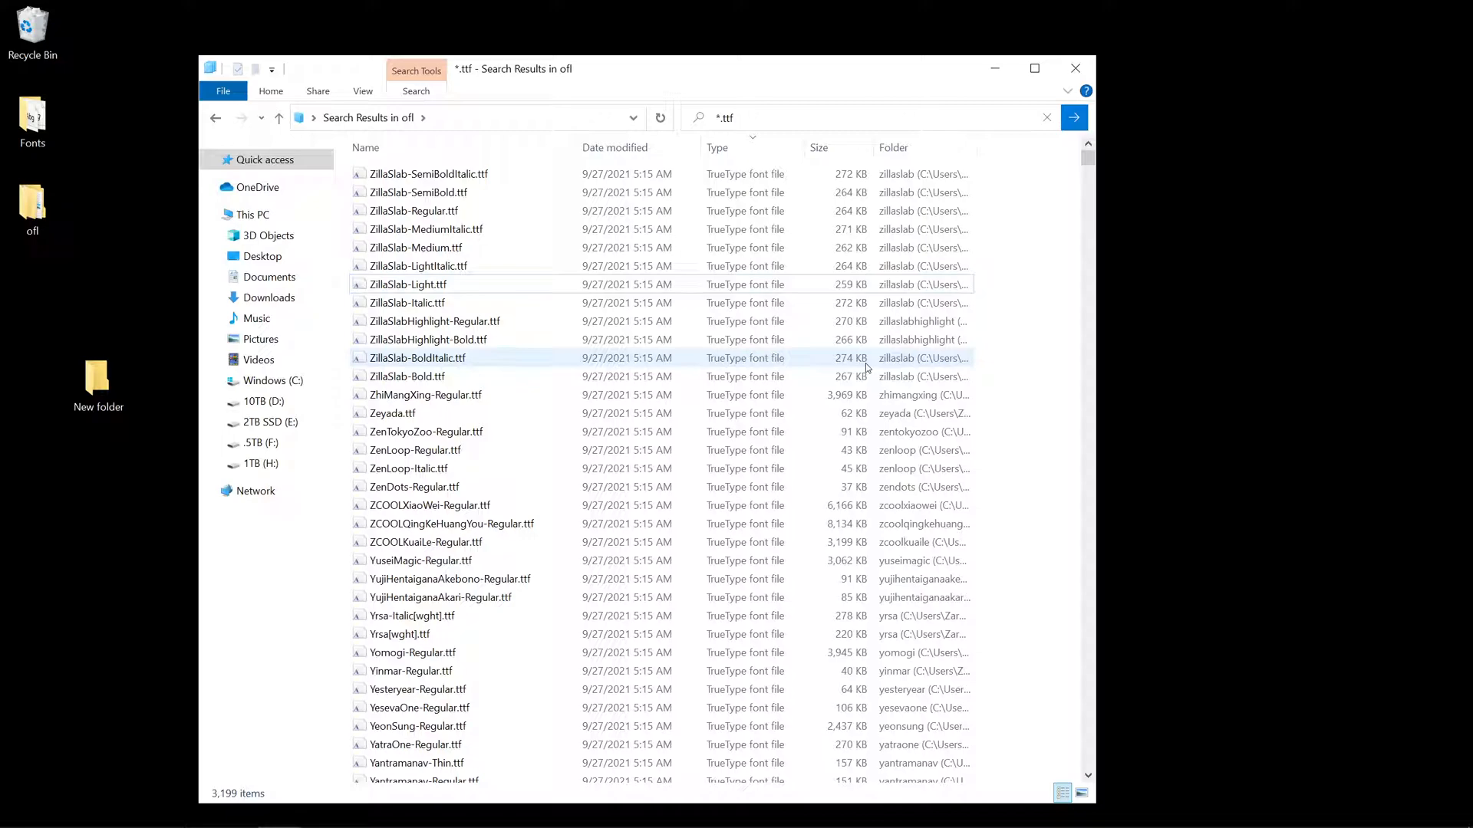
pyautogui.click(407, 376)
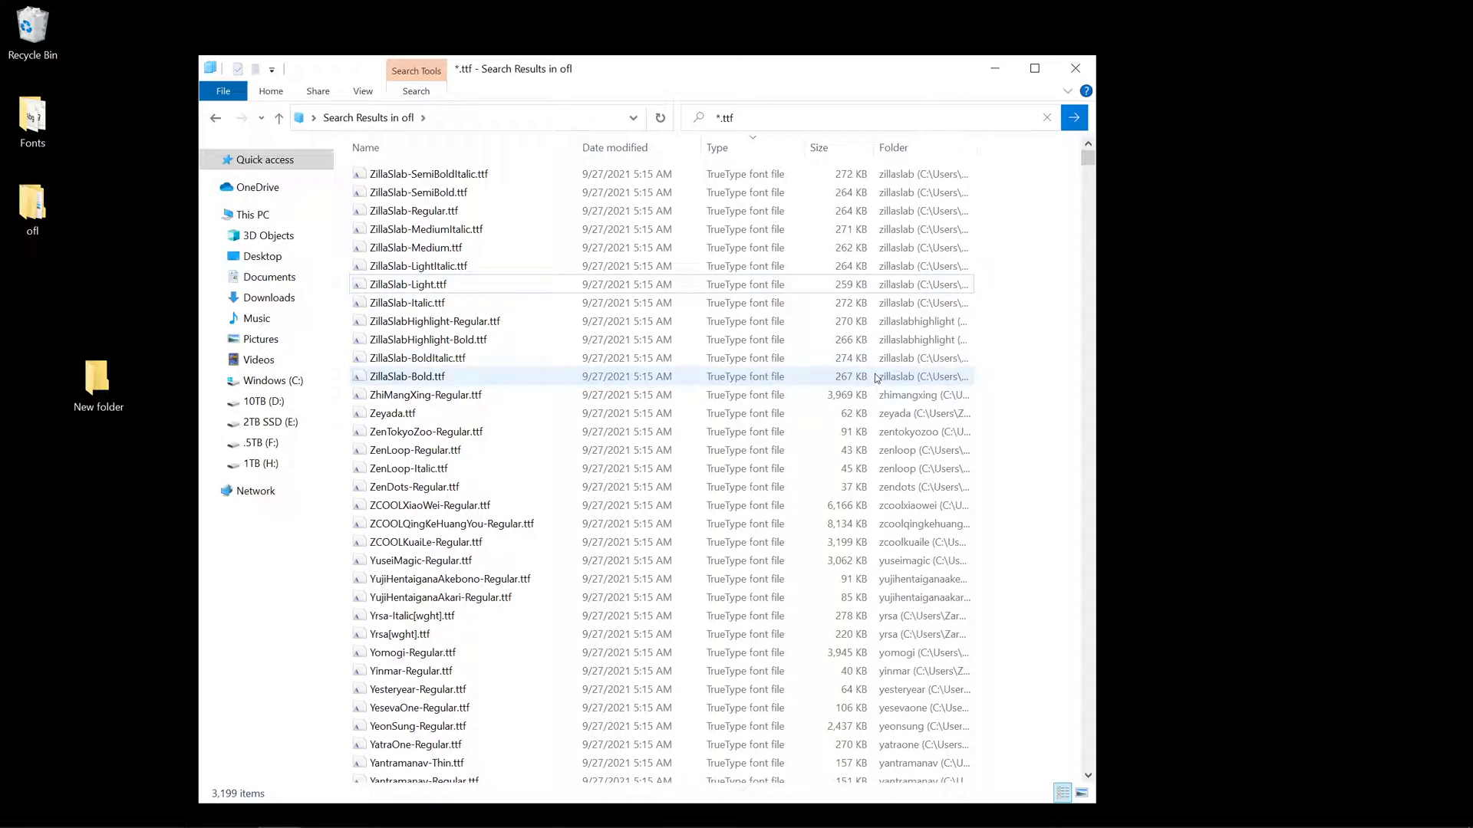
pyautogui.moveTo(868, 376)
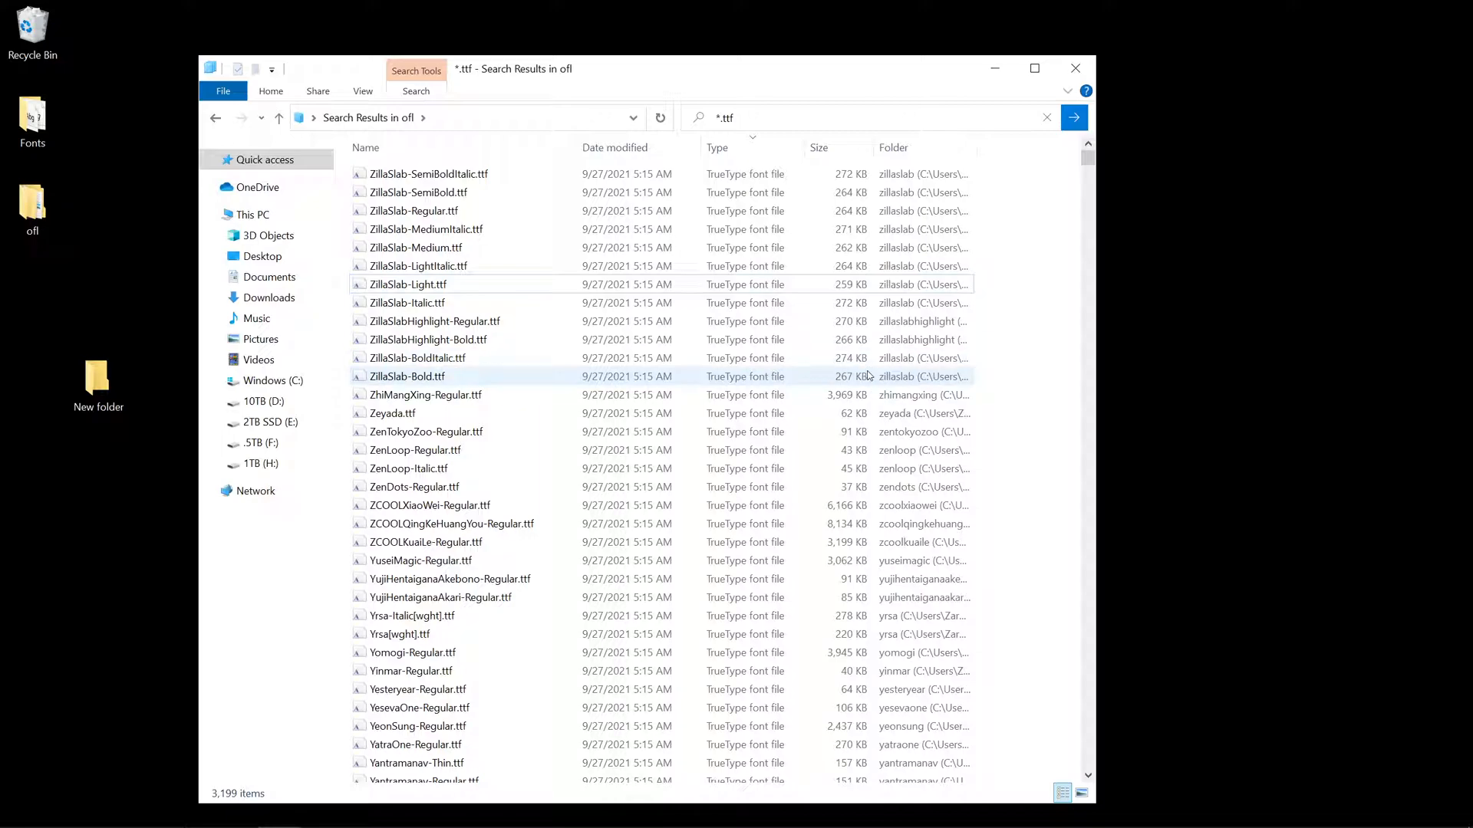